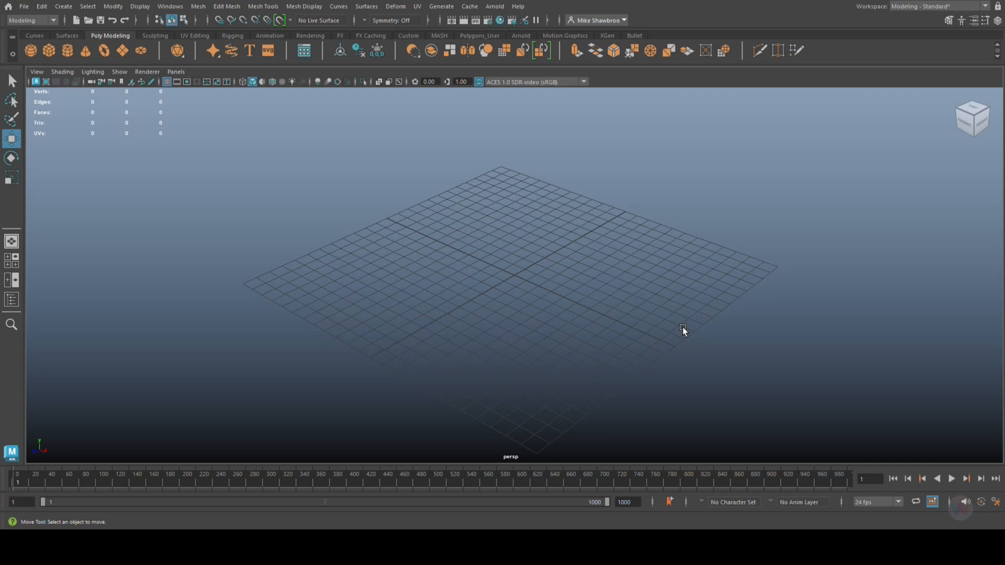
mouse_move(29, 70)
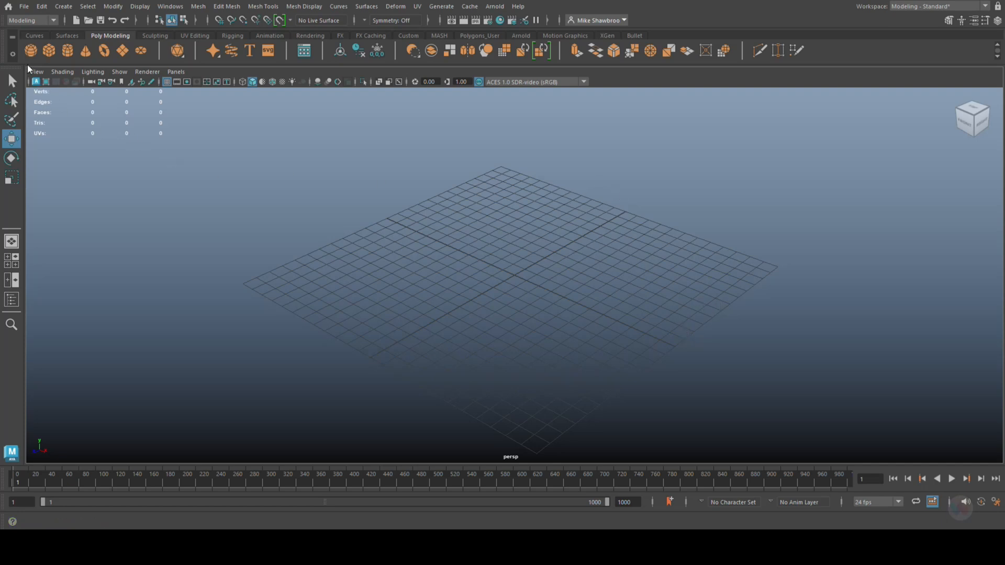
- Add a sphere and another polygon primitive to the scene from the shelf
left_click(48, 50)
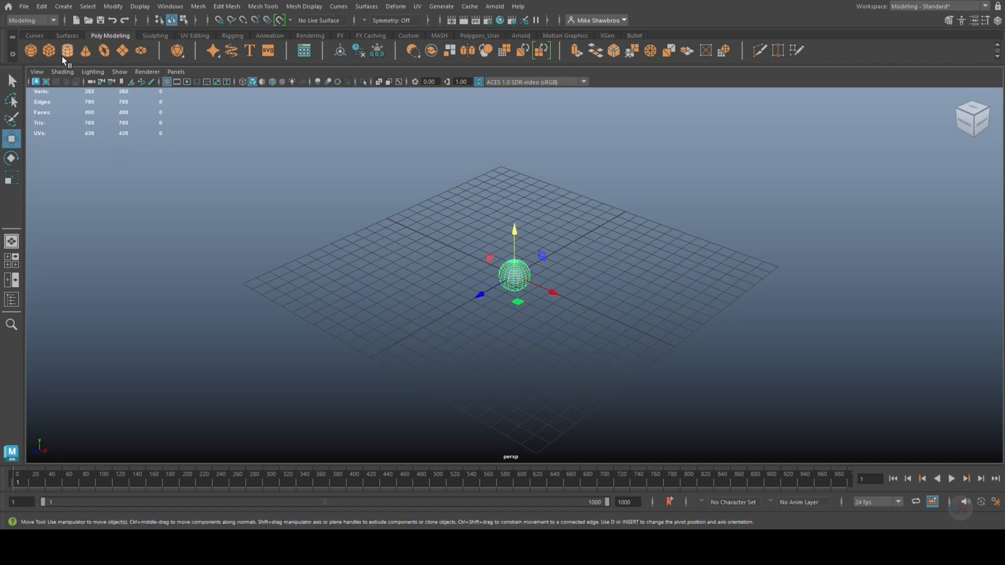
left_click(49, 50)
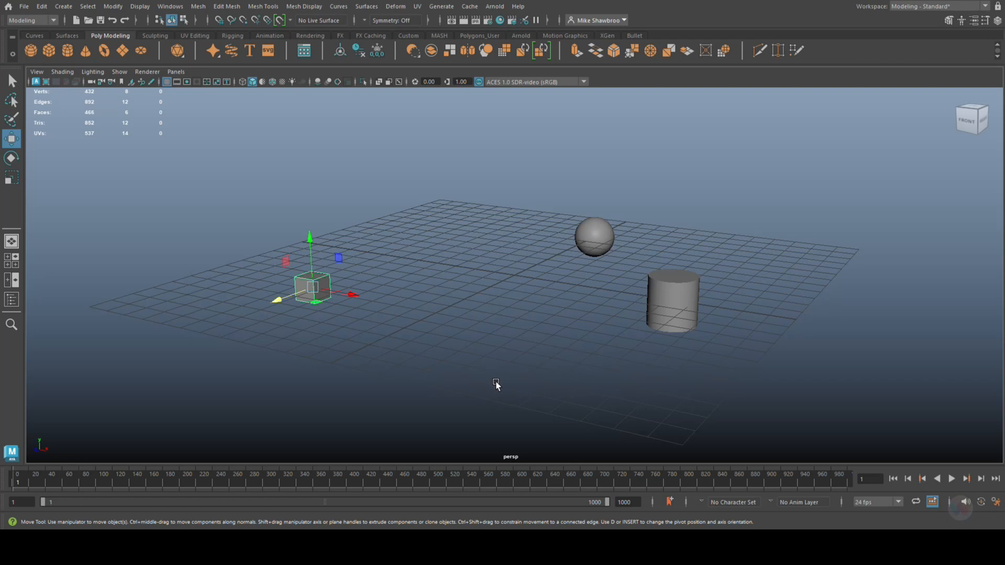
mouse_move(494, 382)
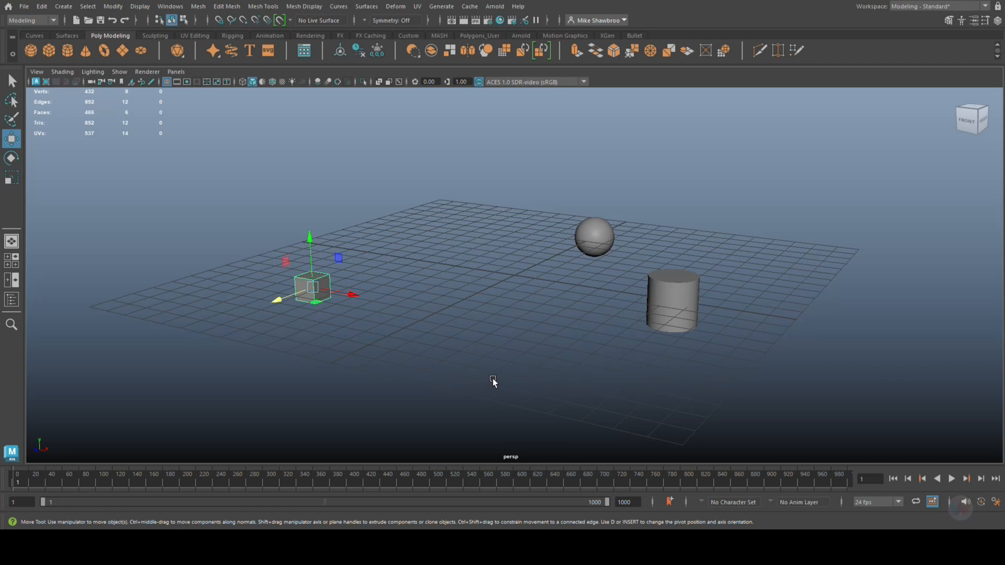
mouse_move(308, 315)
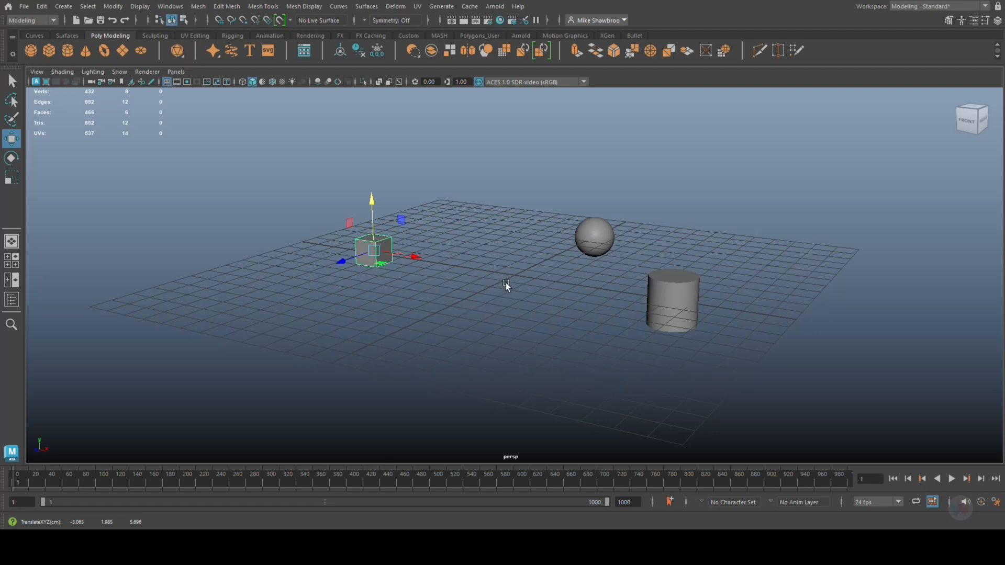
mouse_move(498, 195)
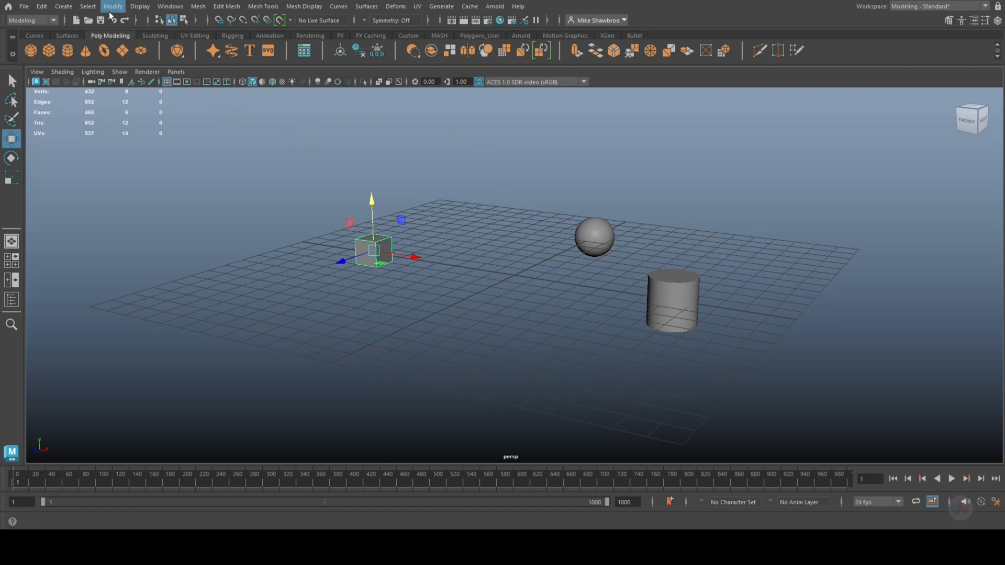
left_click(113, 7)
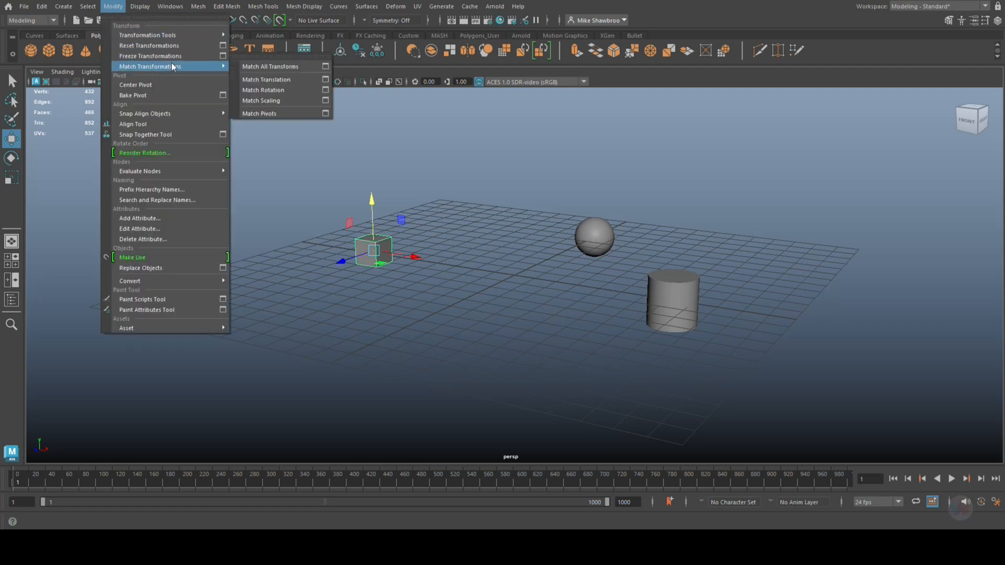
mouse_move(176, 72)
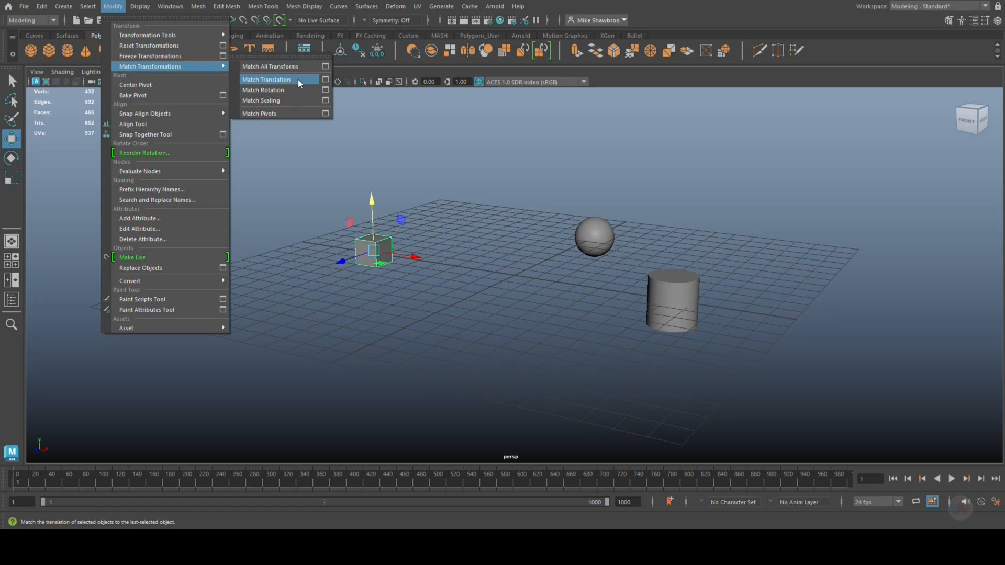
mouse_move(297, 103)
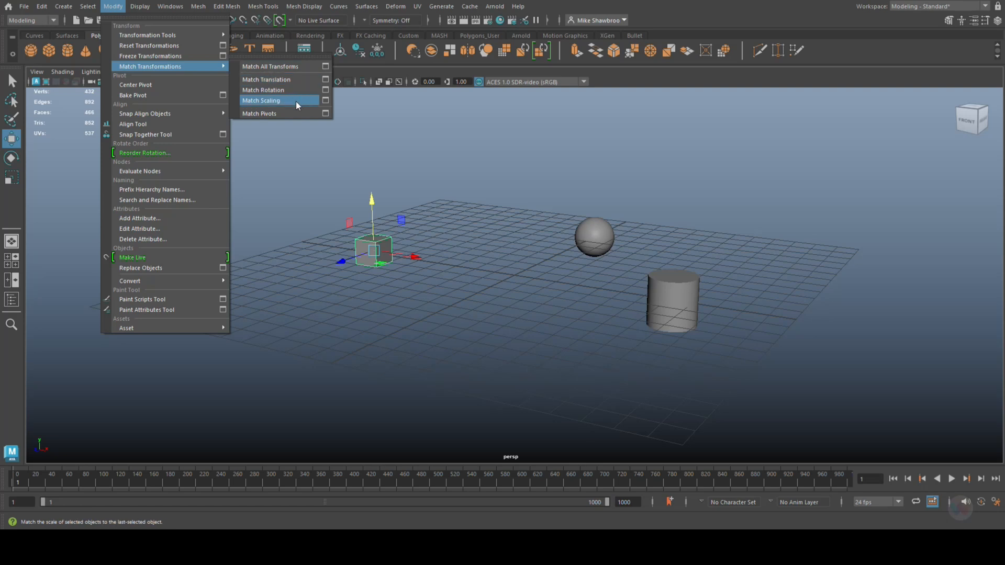
mouse_move(298, 128)
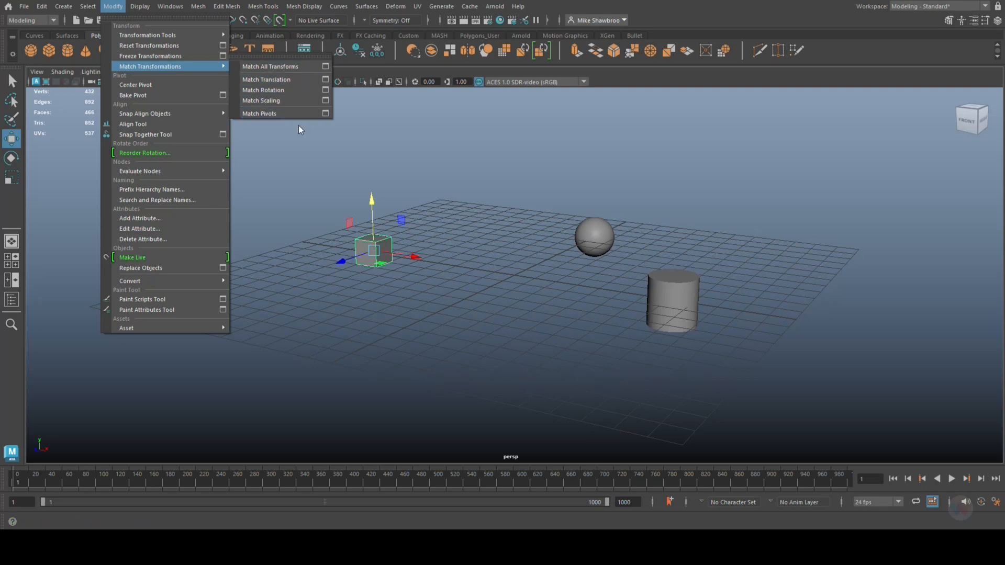
mouse_move(480, 375)
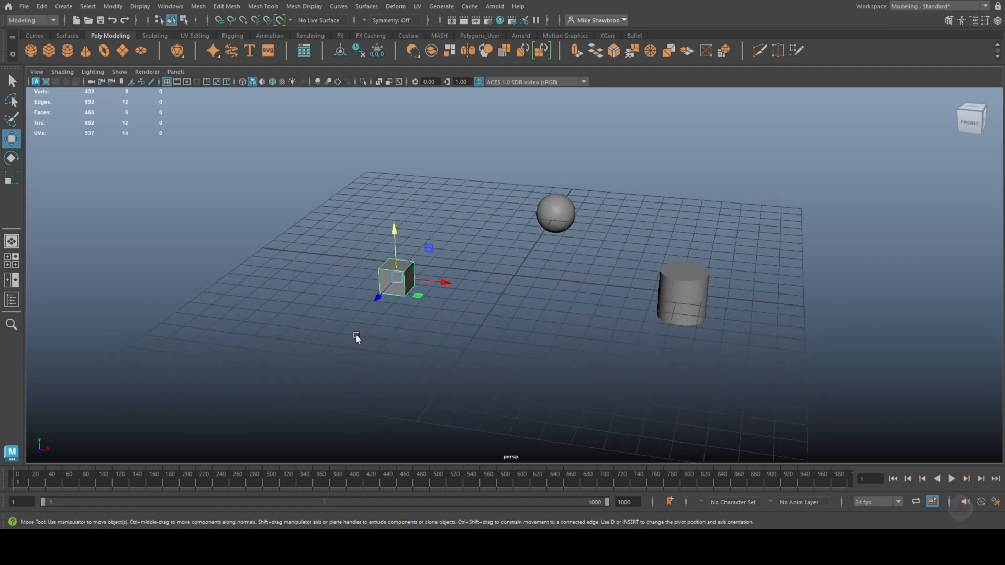
mouse_move(357, 226)
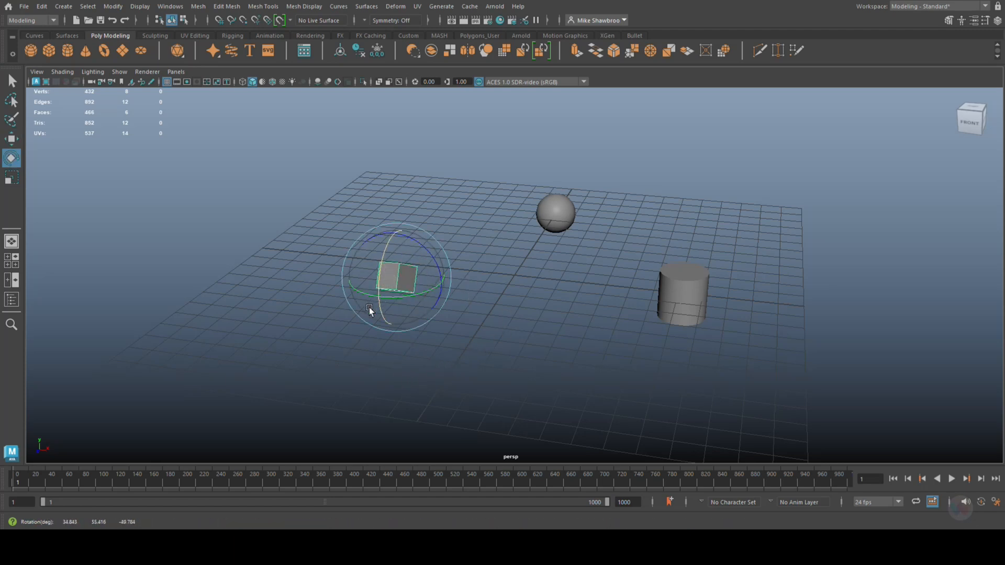
mouse_move(369, 372)
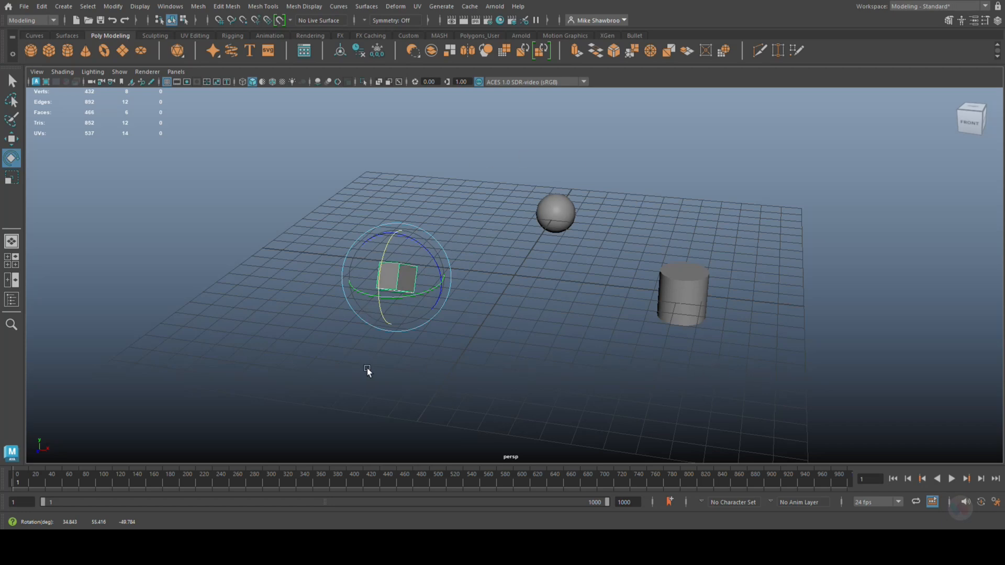
mouse_move(603, 430)
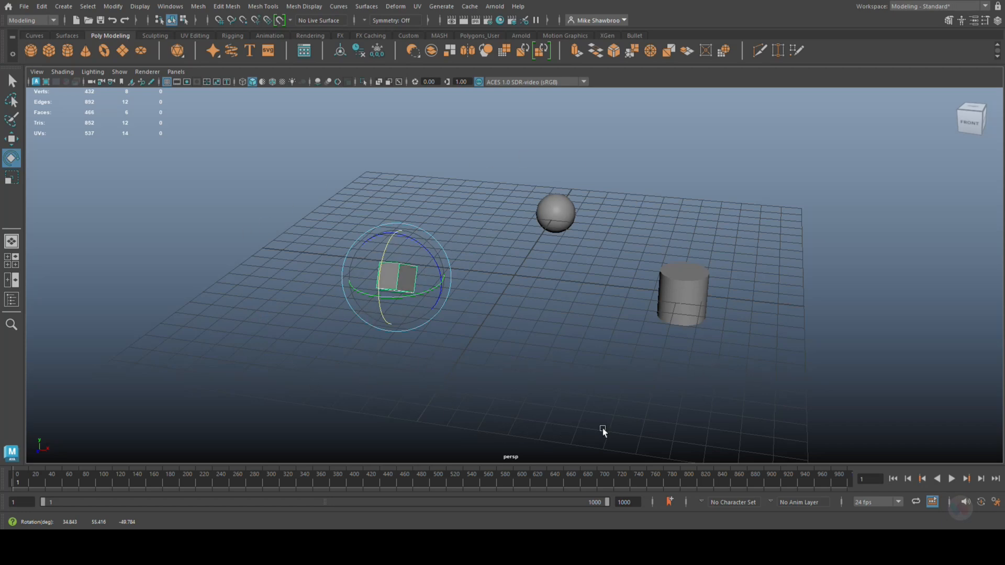
- Select cylinder, sphere, then cube last as target and reach the Modify commands
left_click(683, 292)
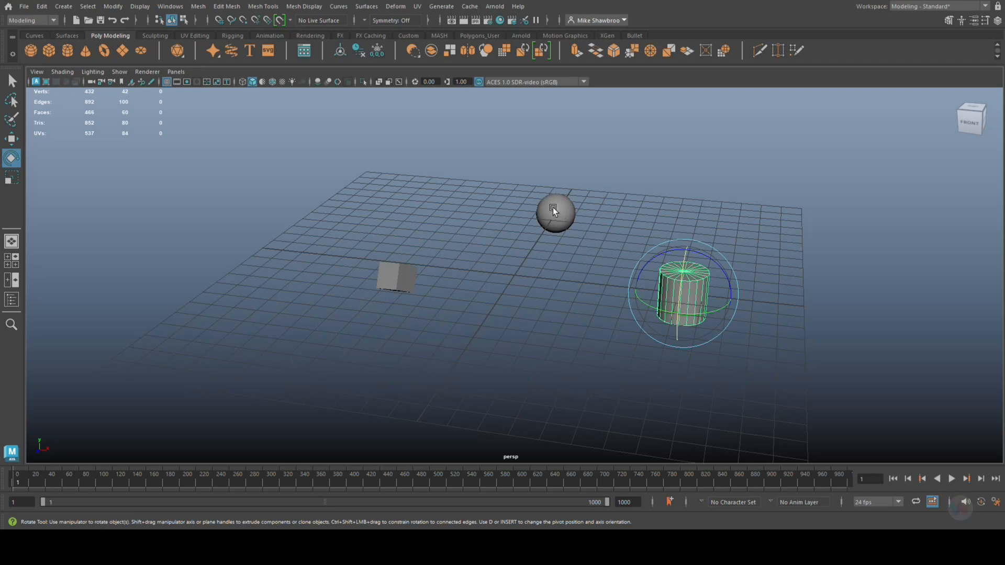
left_click(554, 212)
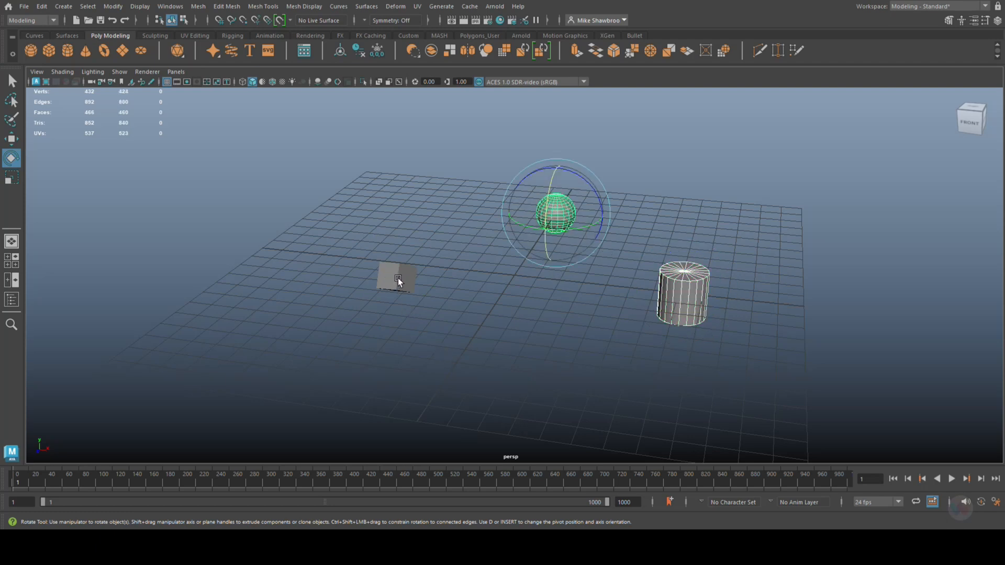
left_click(396, 279)
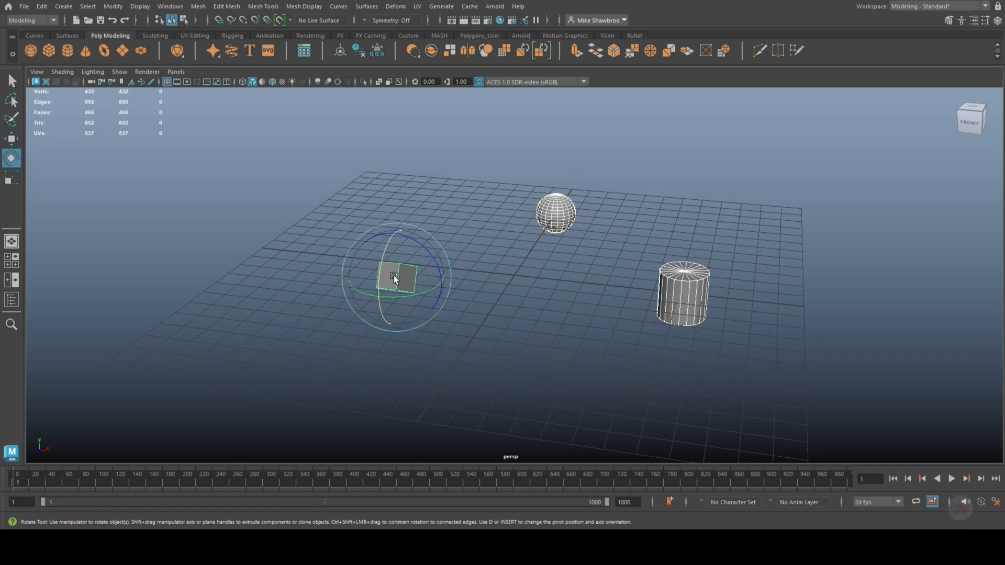
left_click(113, 6)
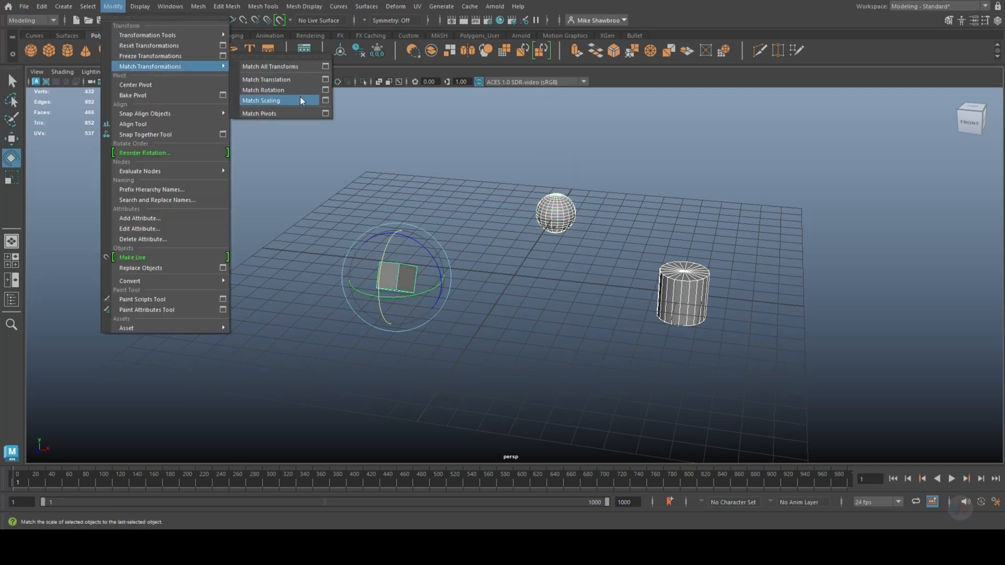
left_click(261, 100)
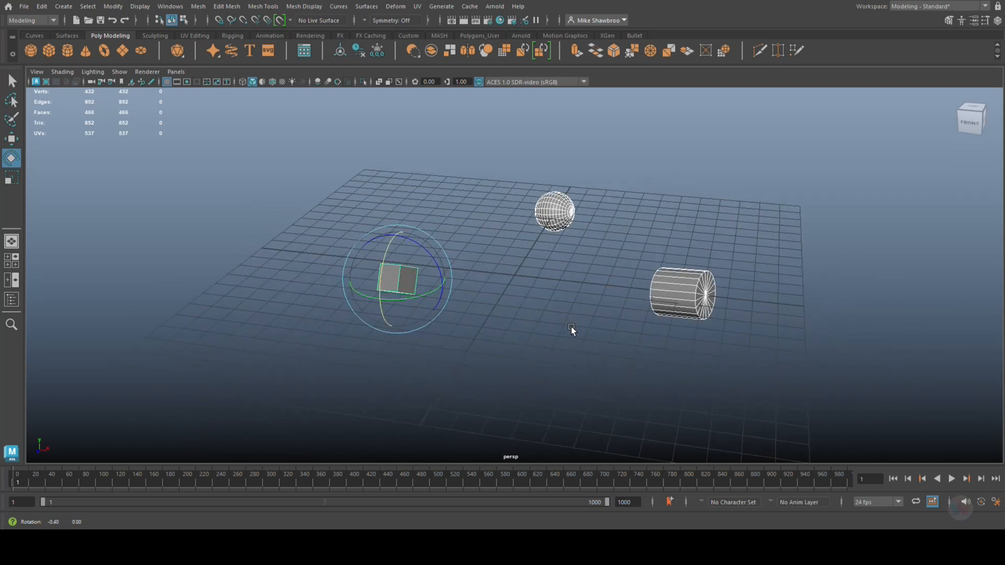
left_click(554, 210)
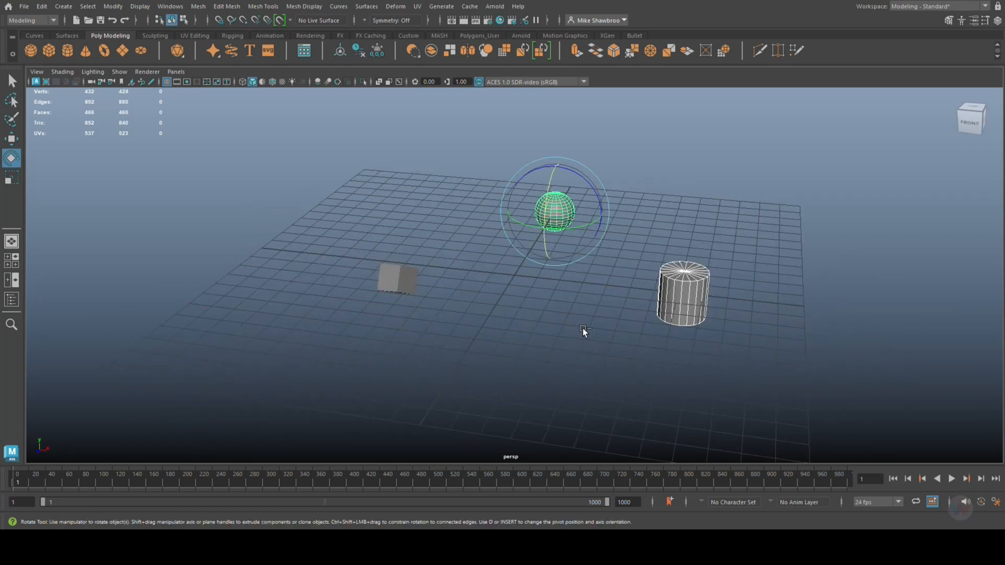
left_click(396, 278)
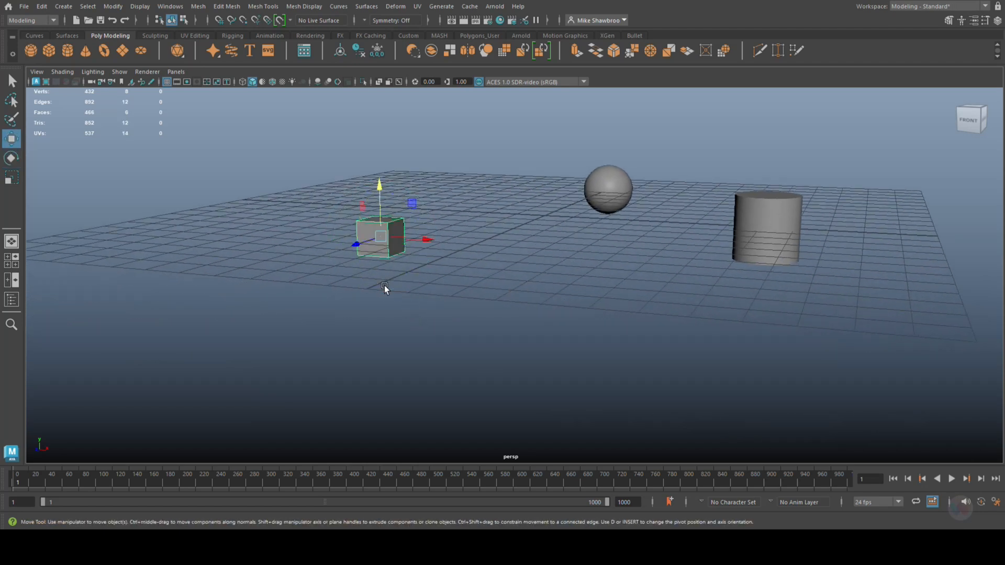
mouse_move(509, 294)
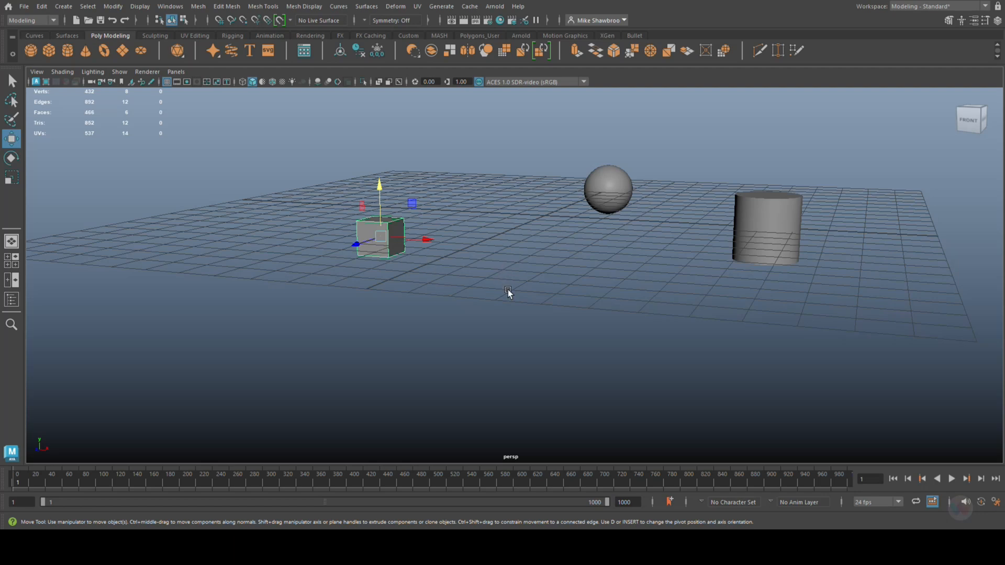
mouse_move(855, 304)
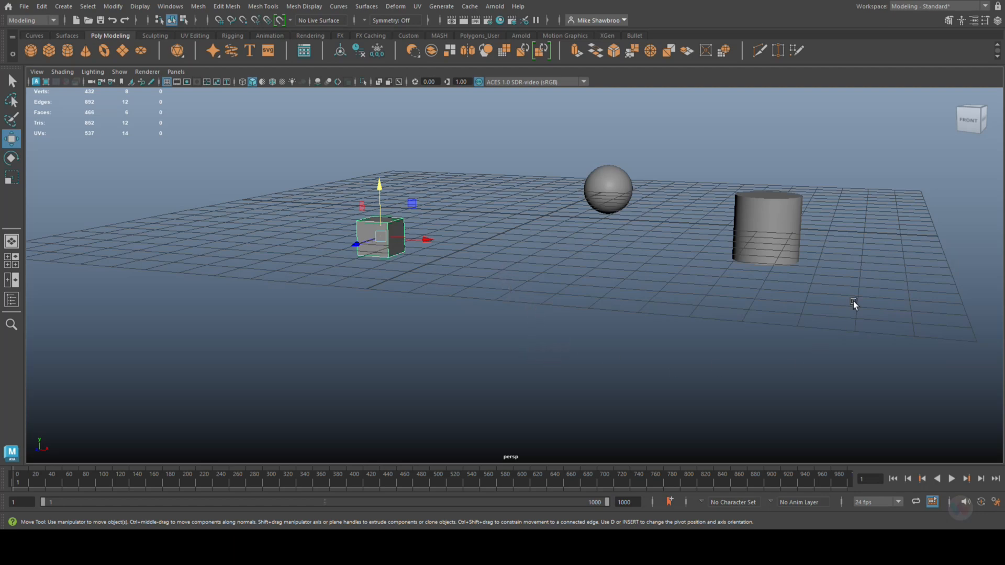
mouse_move(364, 250)
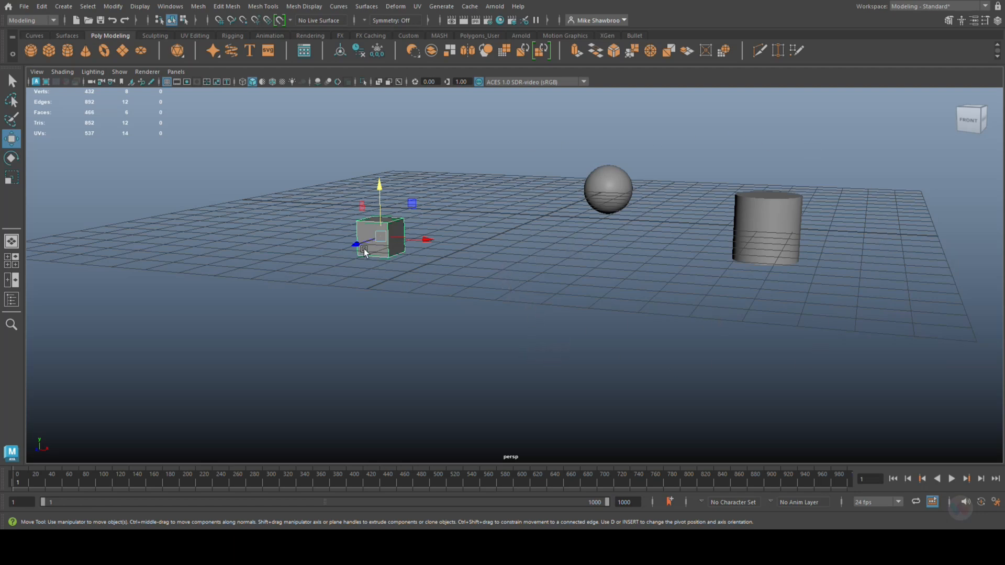
mouse_move(375, 285)
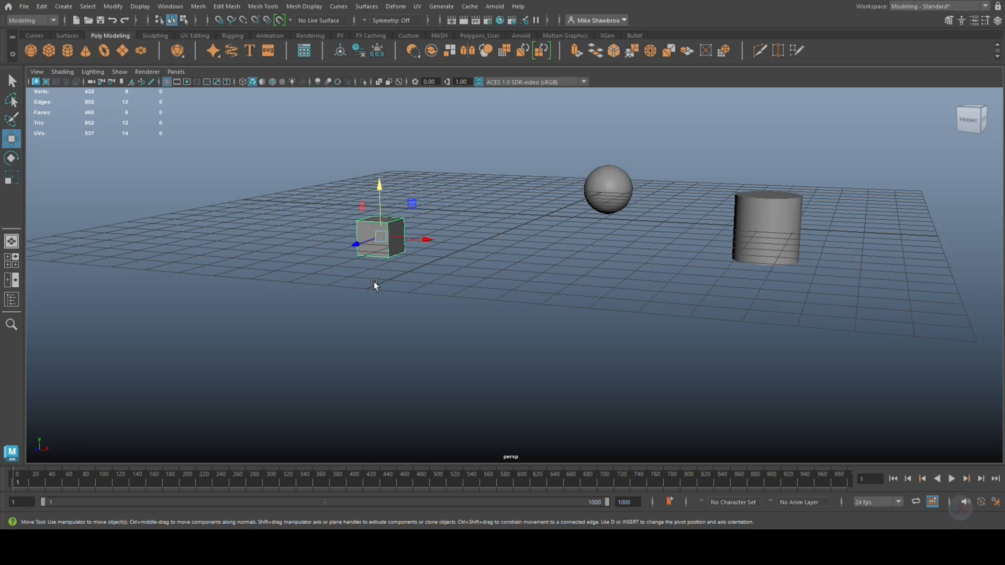
mouse_move(676, 336)
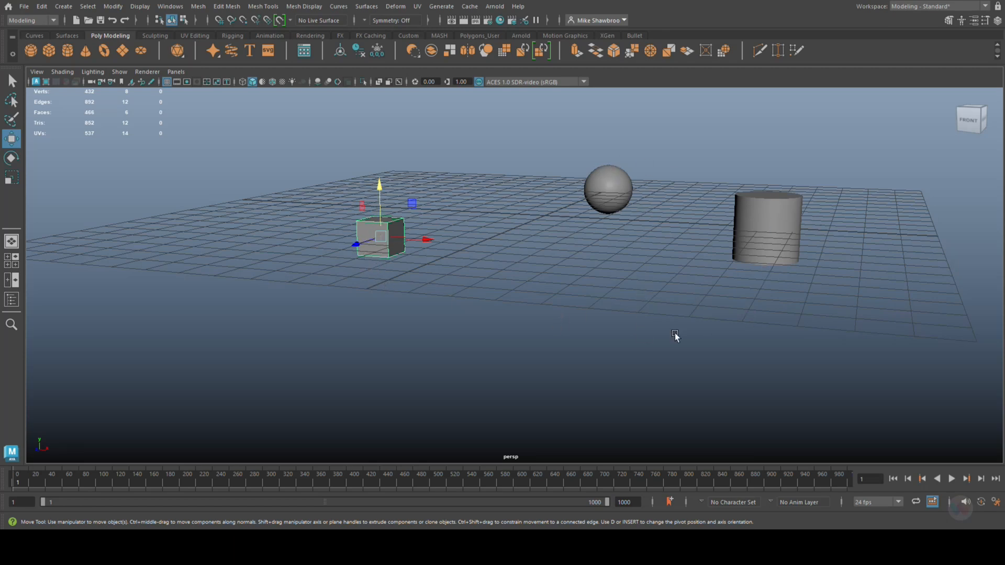
mouse_move(546, 318)
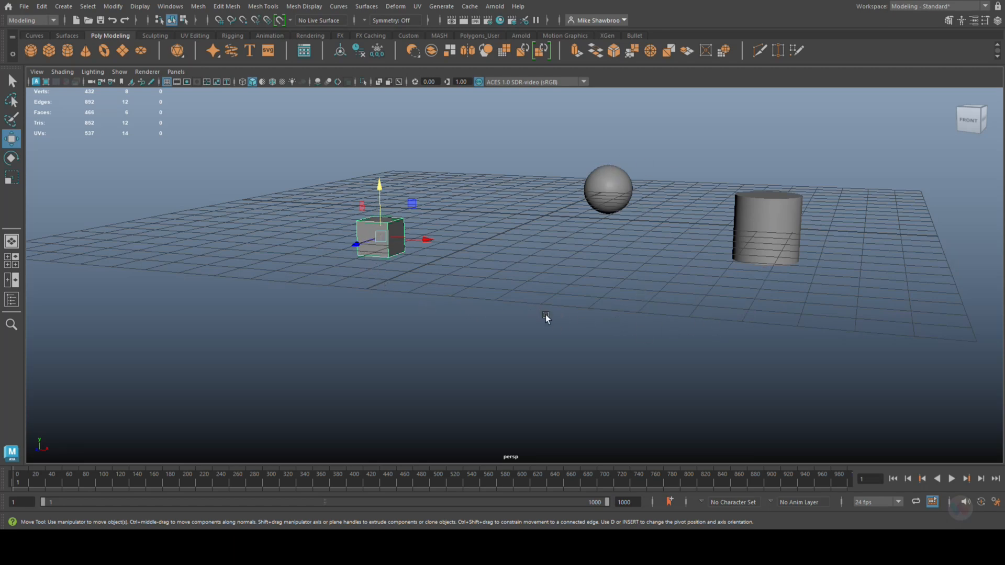
mouse_move(552, 282)
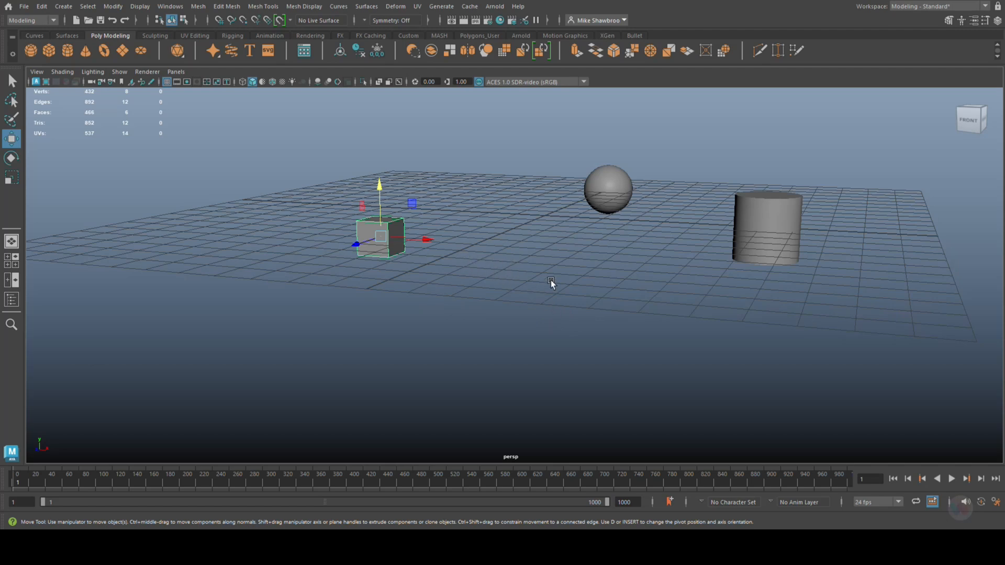
mouse_move(381, 244)
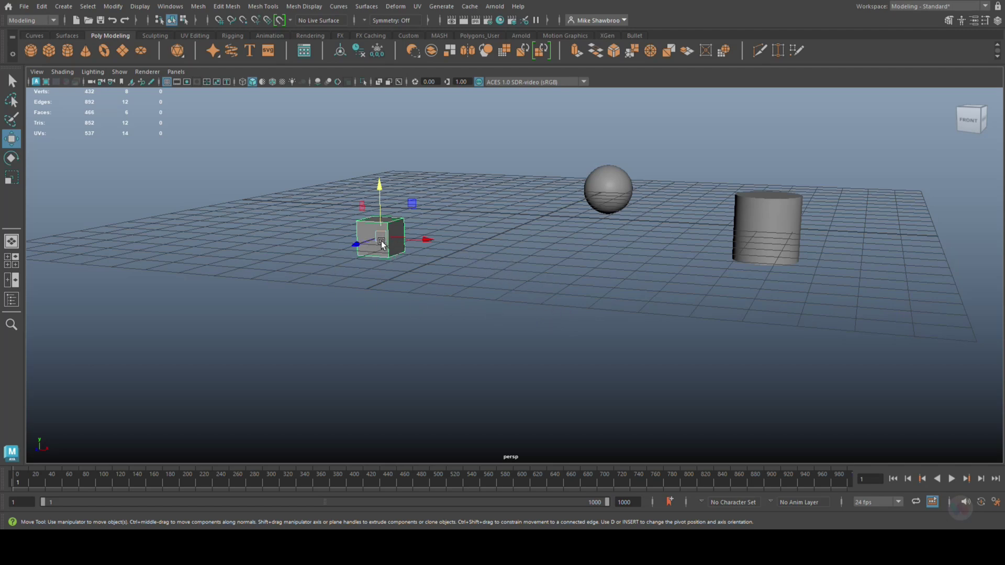
mouse_move(649, 187)
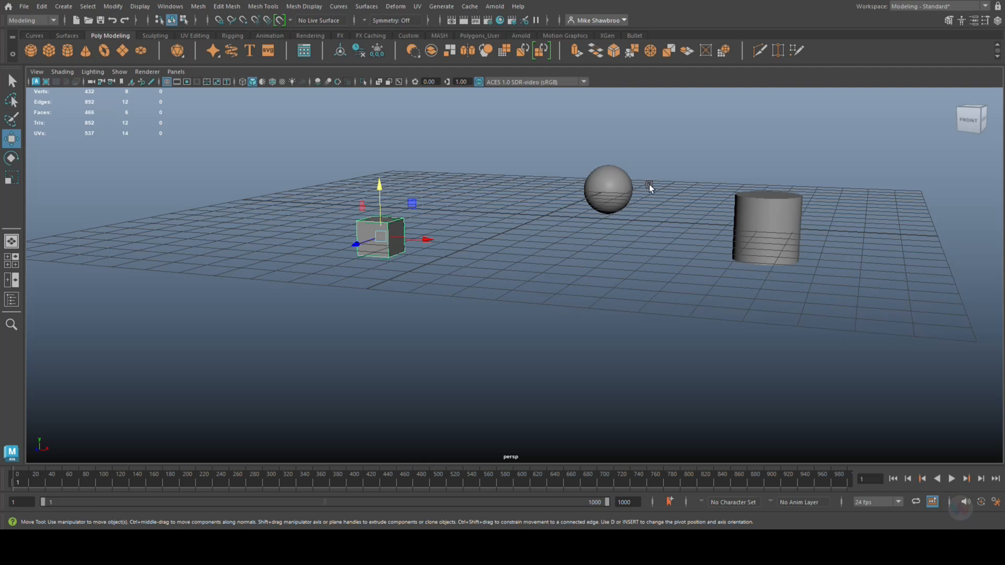
mouse_move(608, 173)
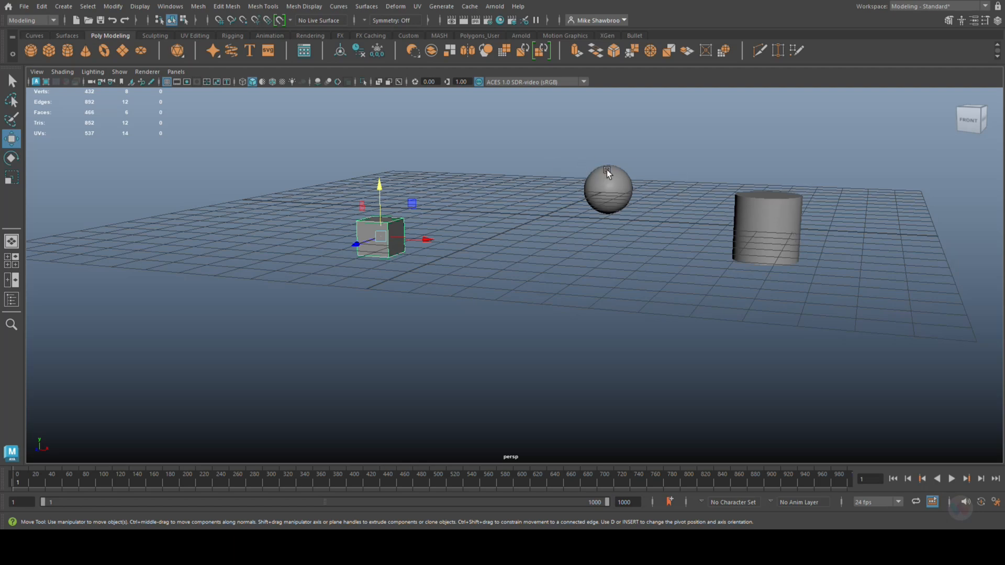
mouse_move(378, 244)
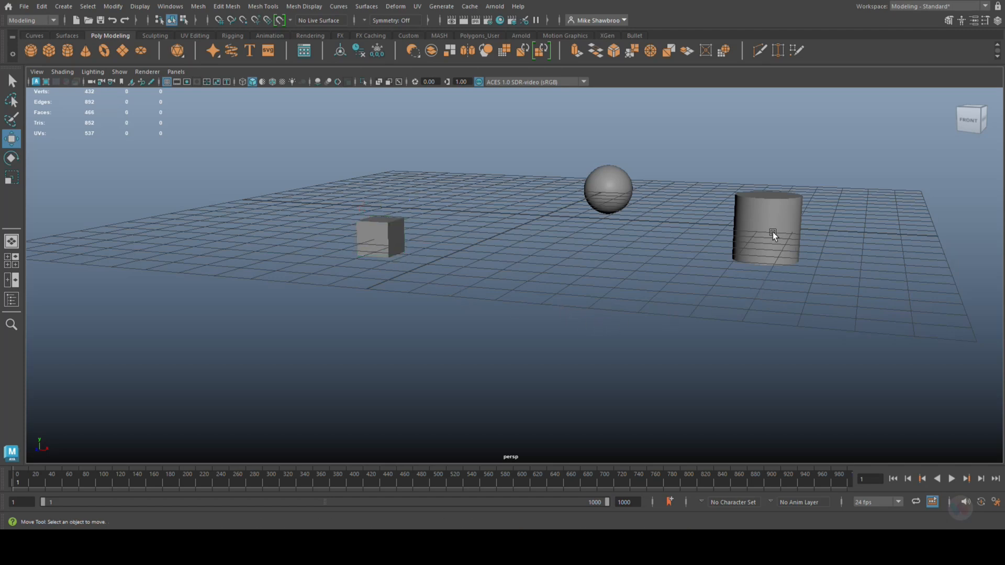
- Select the cylinder, then the cube last so it becomes the match target
left_click(607, 186)
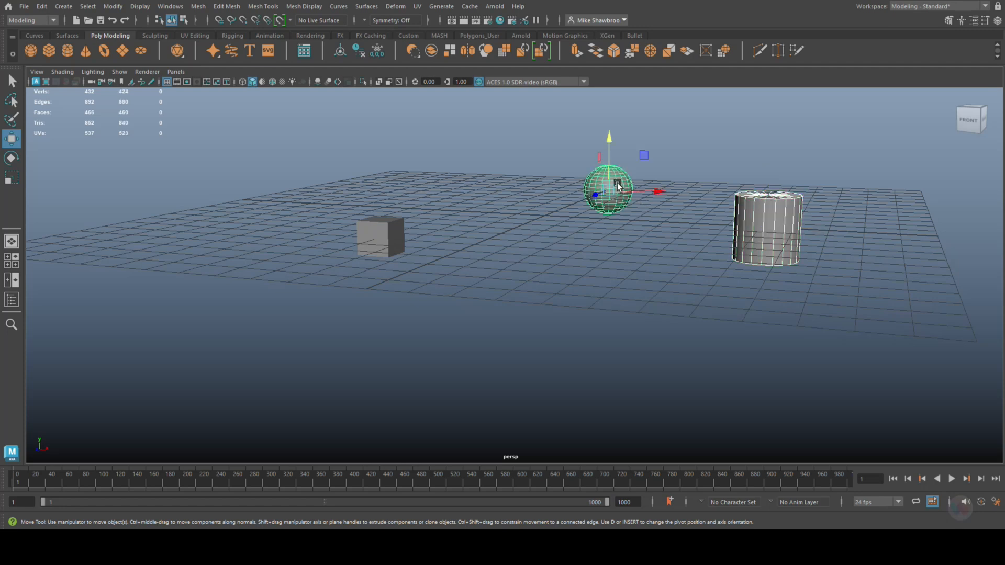
left_click(378, 238)
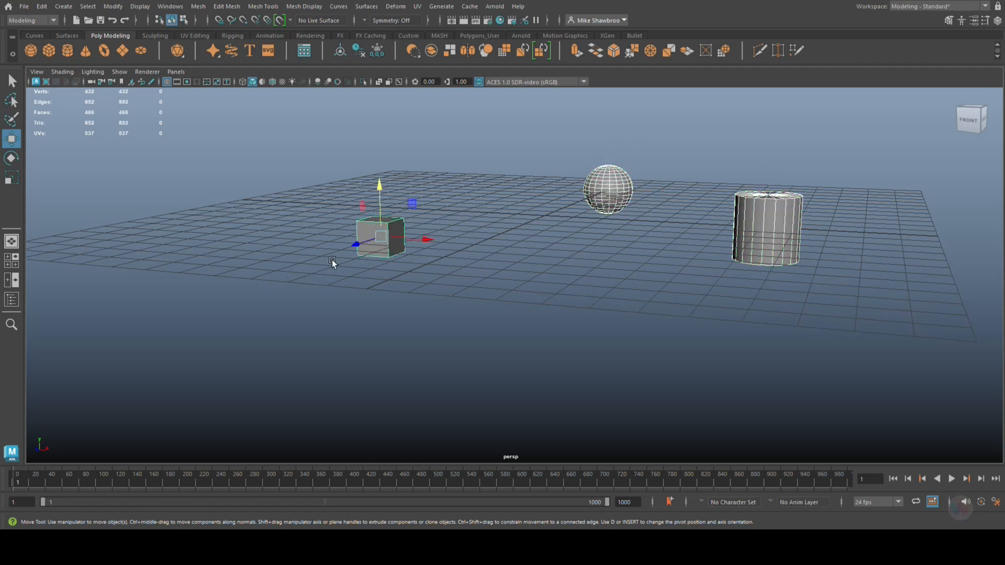
mouse_move(531, 207)
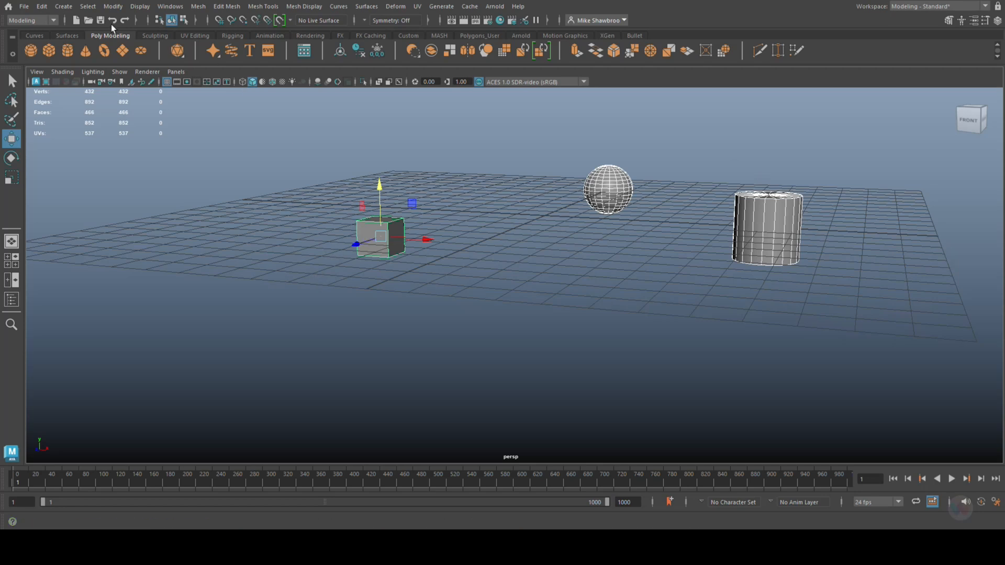
- Match the sphere and cylinder pivots to the cube via Modify > Match Transformations
left_click(114, 7)
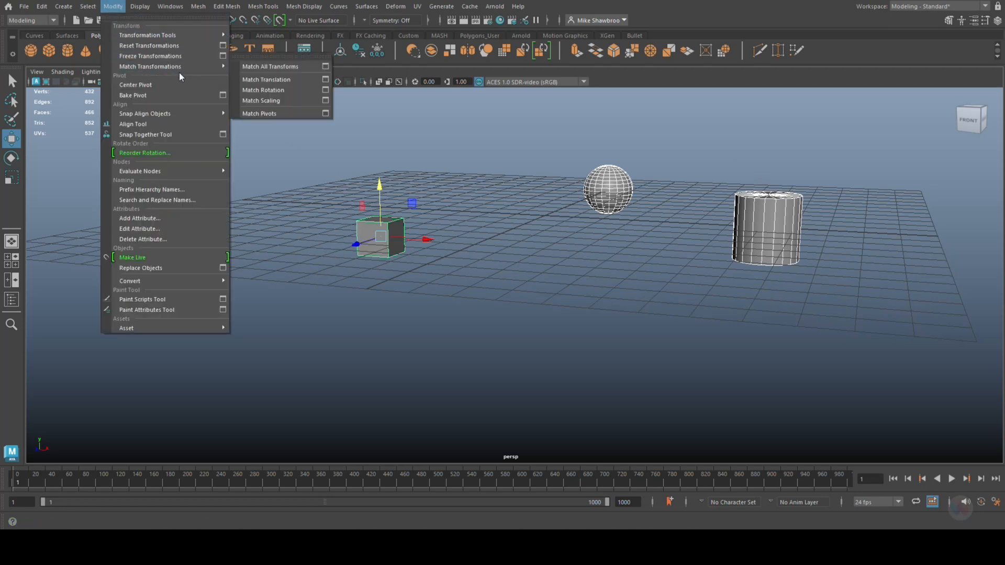
mouse_move(278, 113)
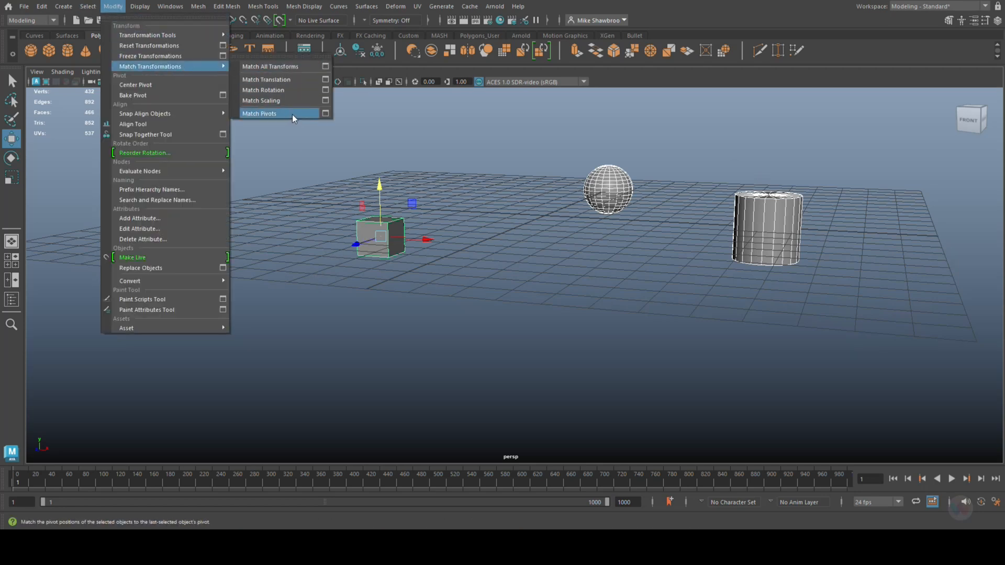
left_click(300, 178)
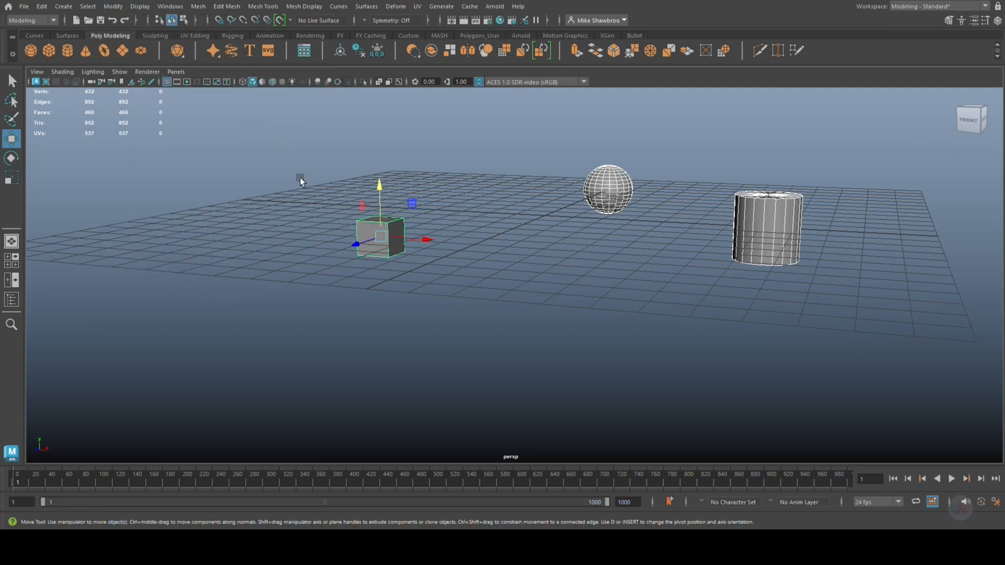
mouse_move(614, 324)
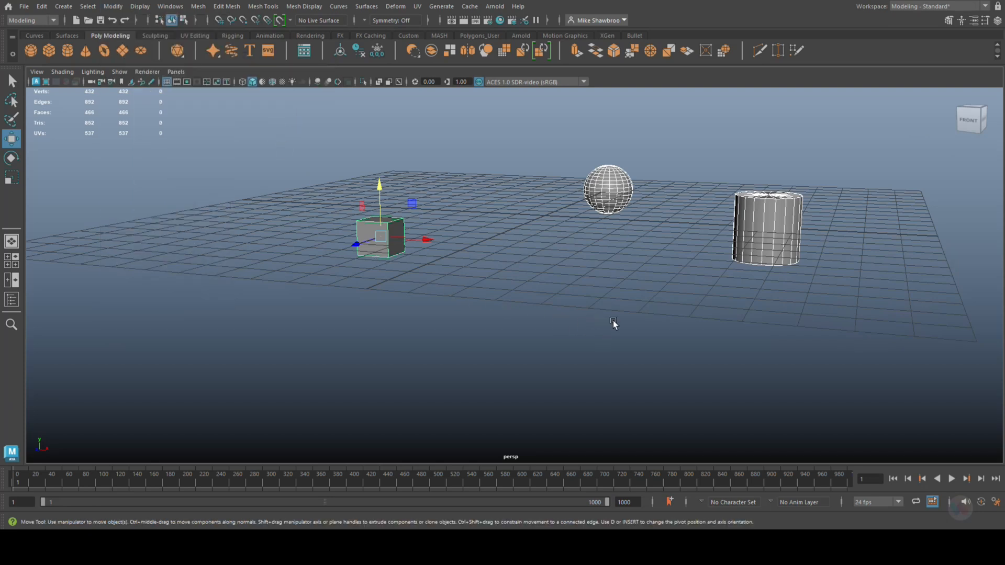
left_click(765, 263)
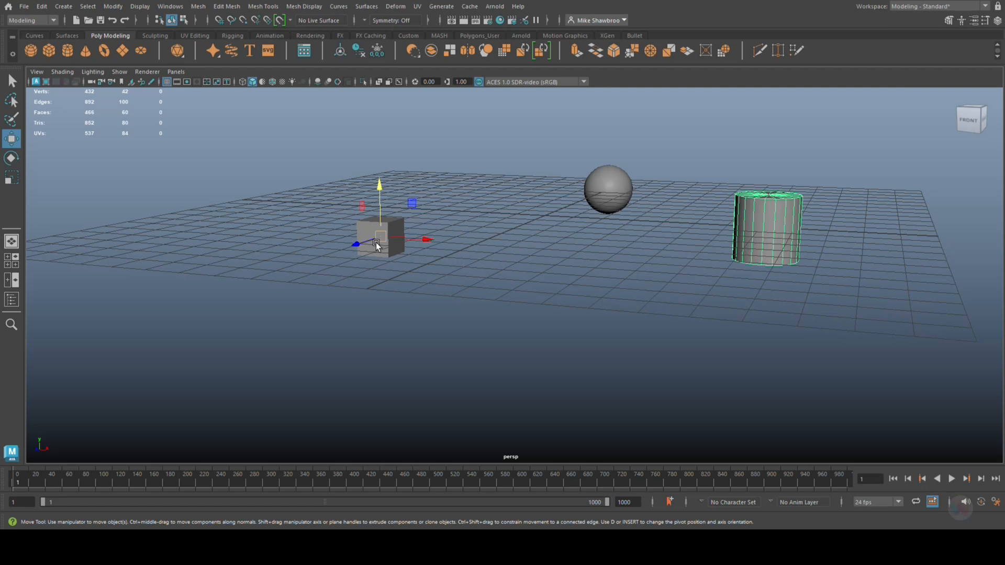
left_click(10, 158)
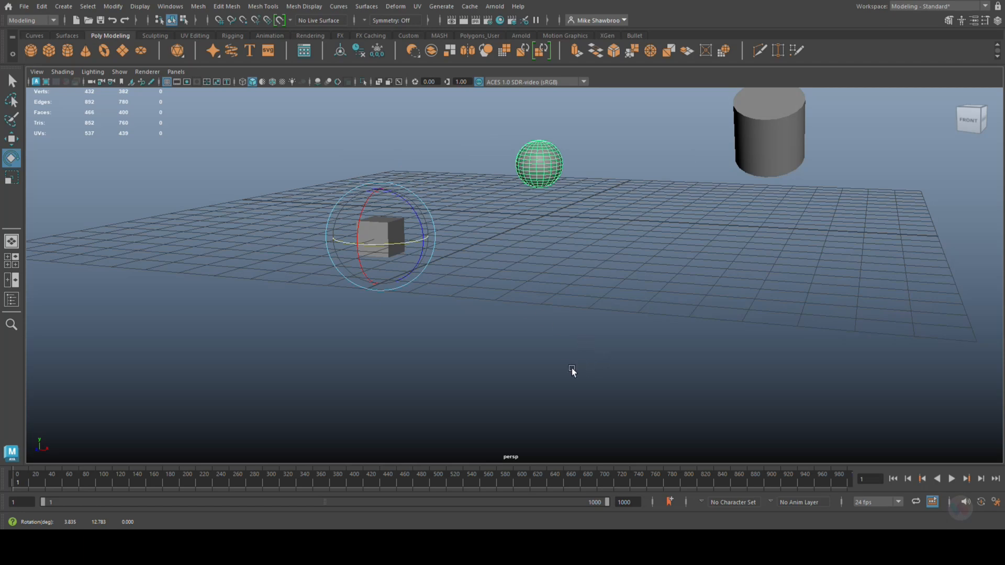
left_click(547, 372)
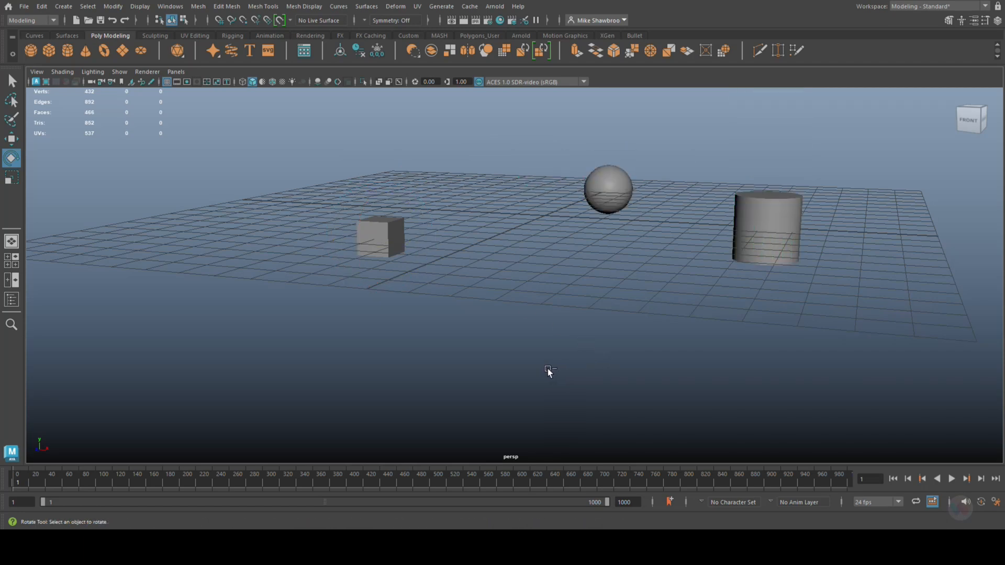
left_click(607, 190)
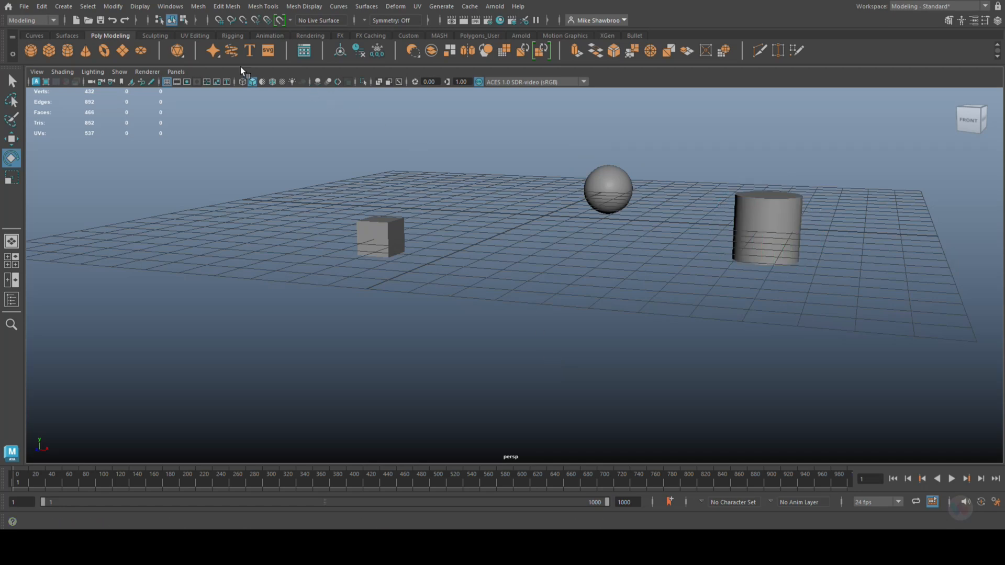
left_click(113, 6)
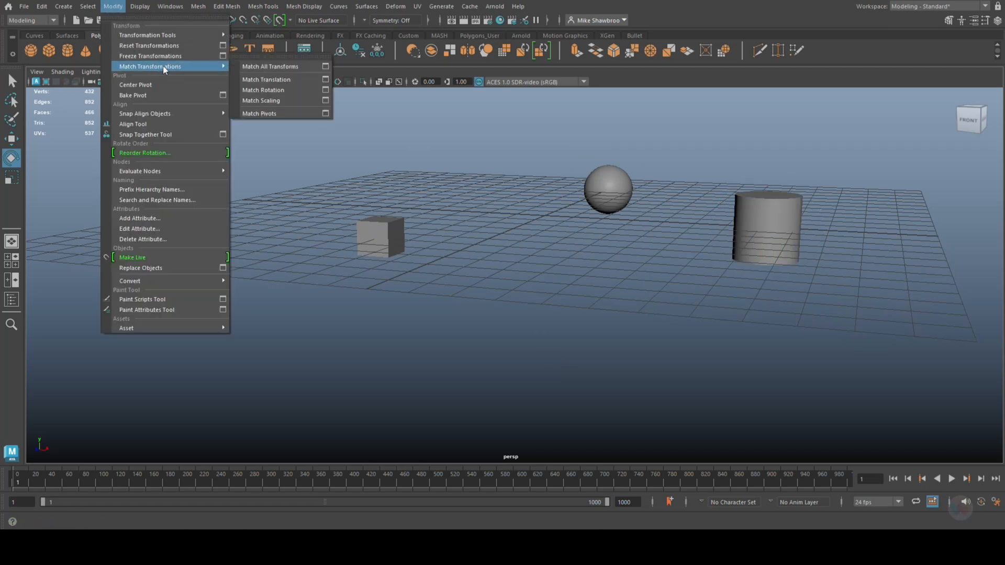
mouse_move(278, 101)
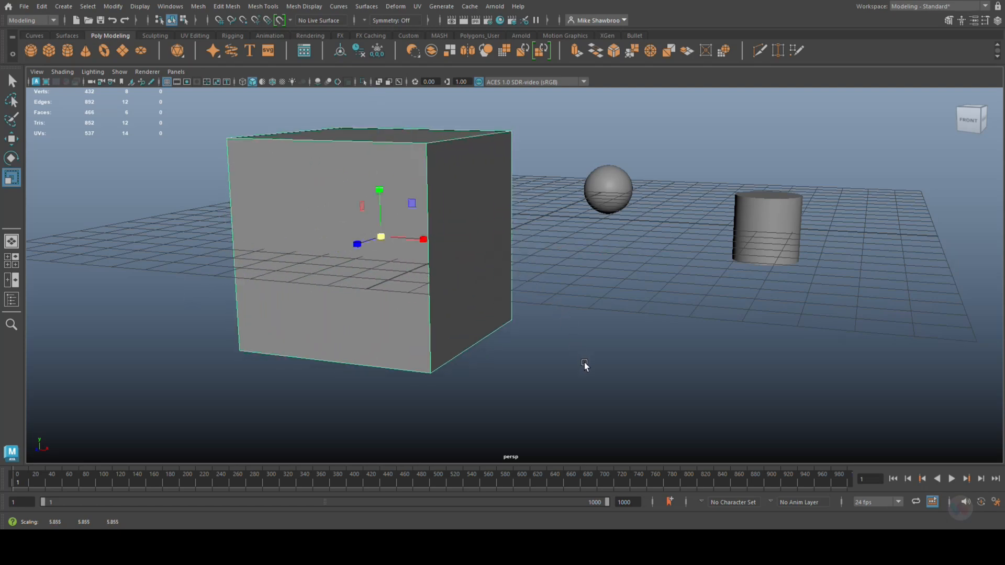
mouse_move(627, 391)
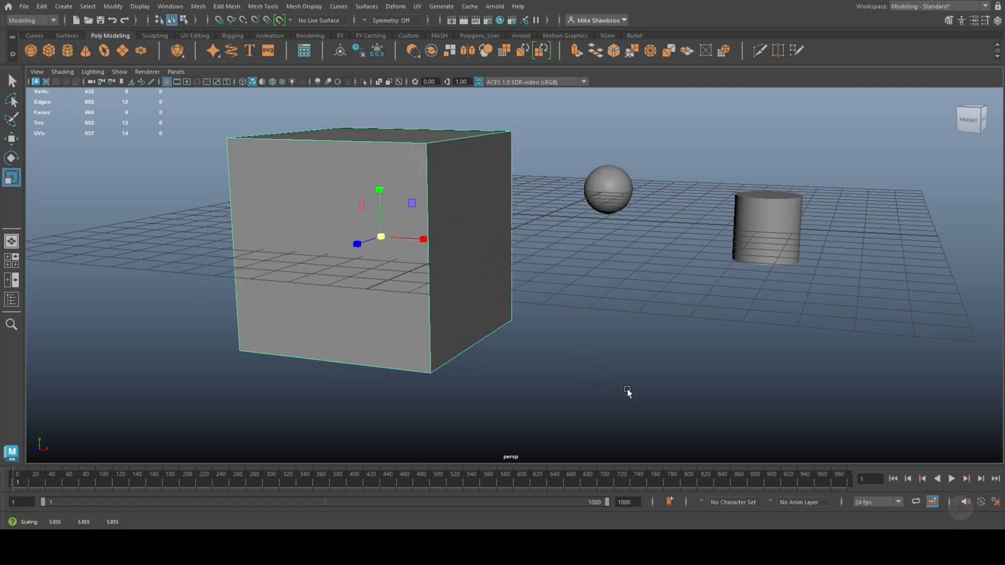
mouse_move(380, 241)
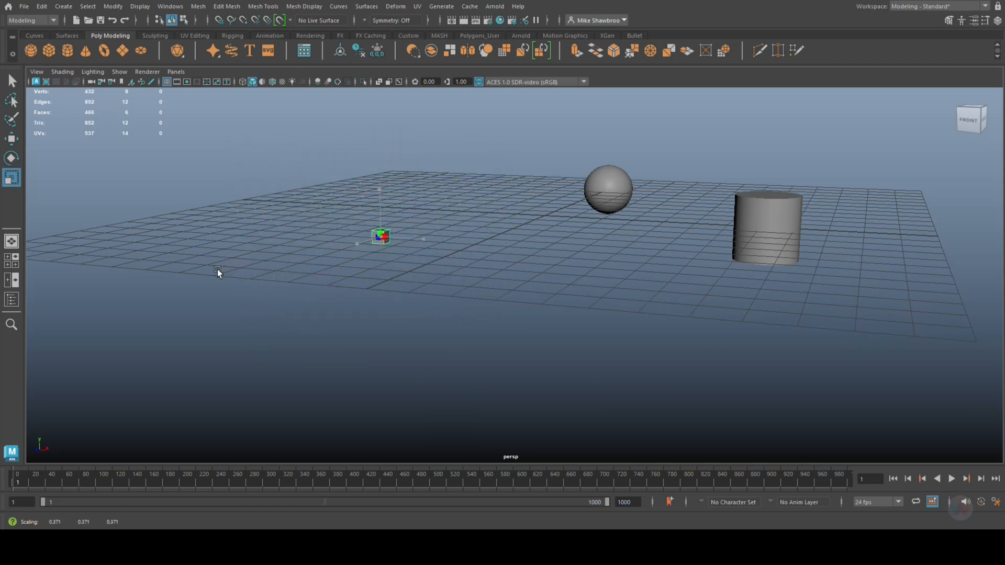
- Test-scale the sphere and cube, then select the cylinder and sphere together
left_click(607, 189)
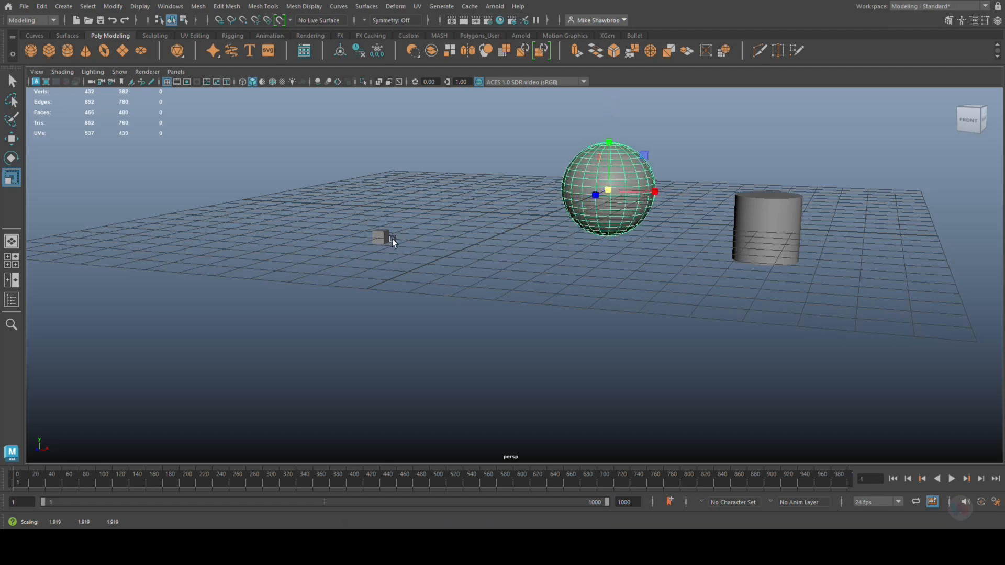
mouse_move(379, 241)
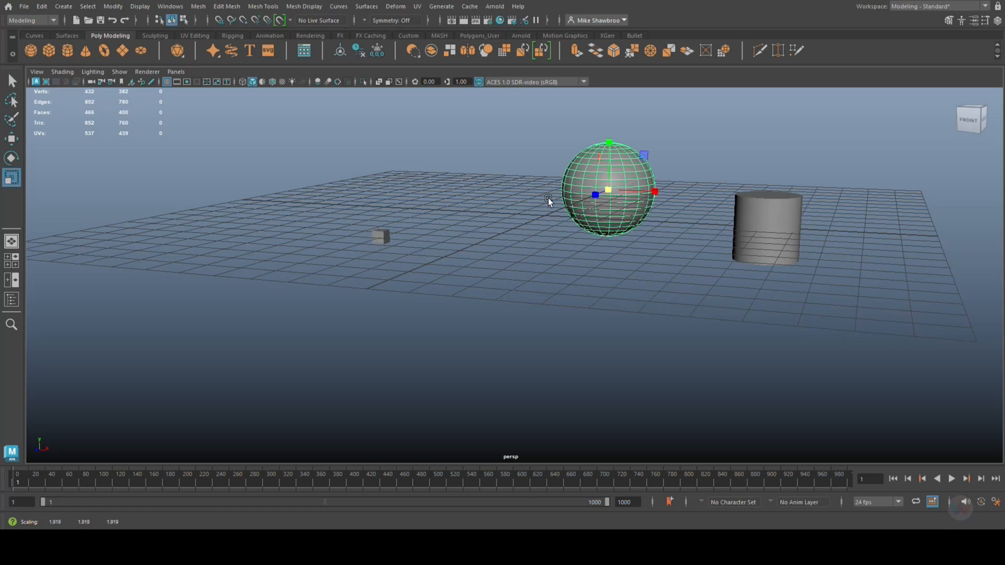
mouse_move(599, 323)
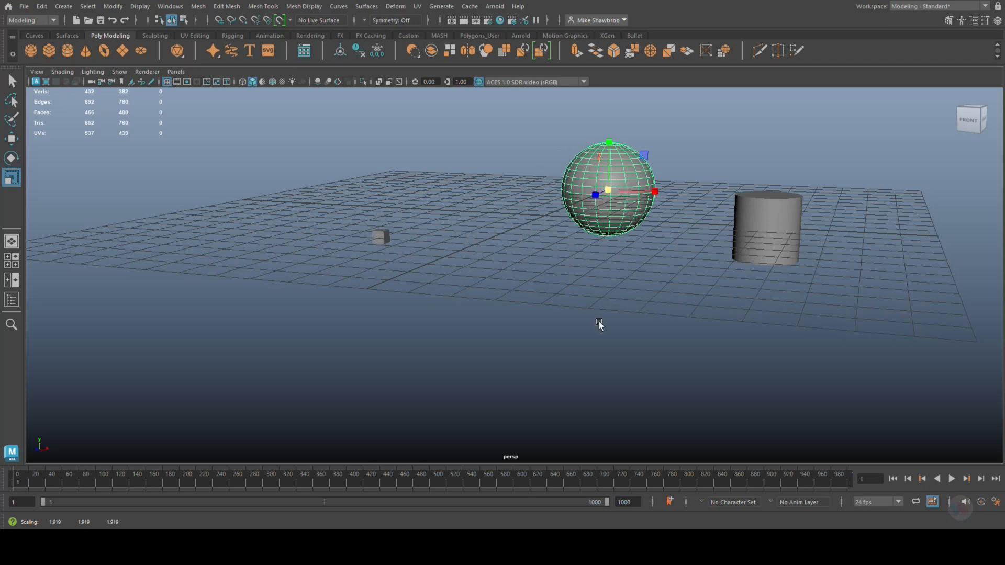
left_click(380, 236)
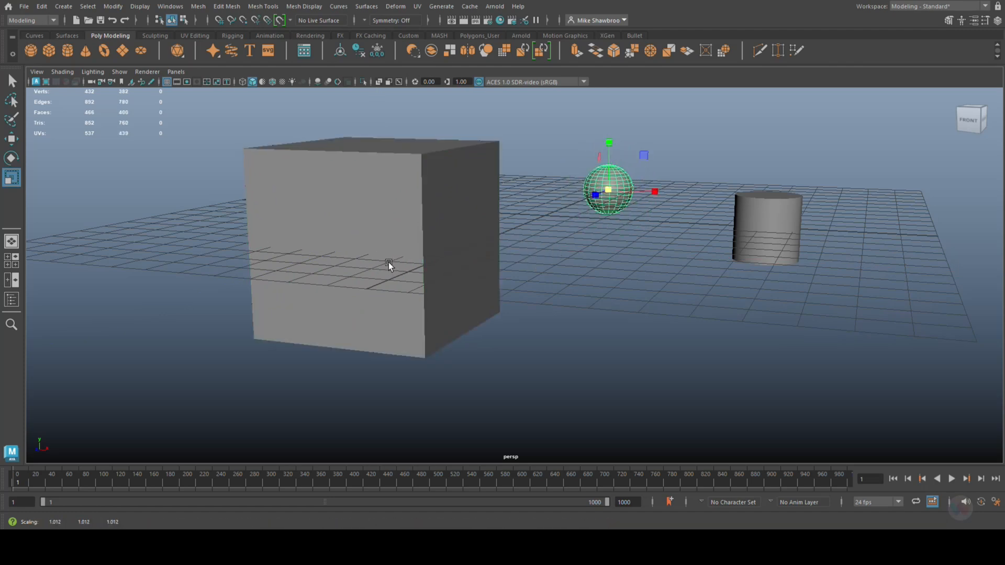
left_click(764, 231)
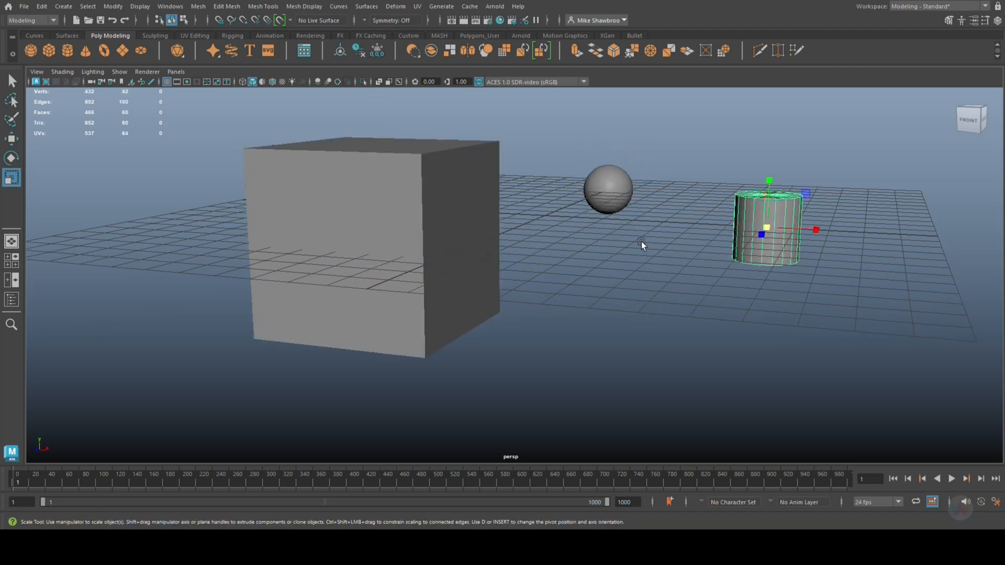
left_click(607, 190)
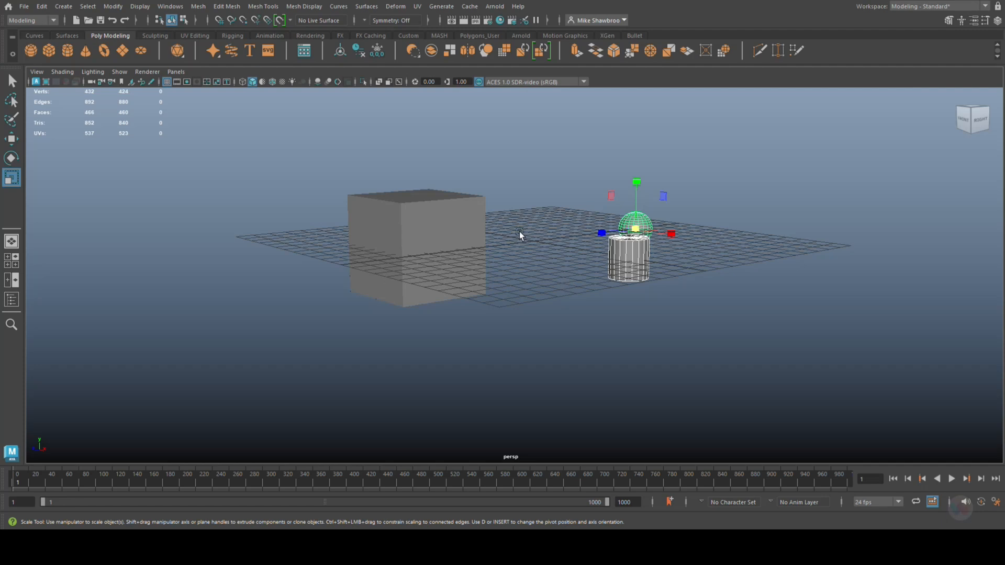
- Add the cube last and apply Match Scaling so sphere and cylinder take its scale
left_click(415, 244)
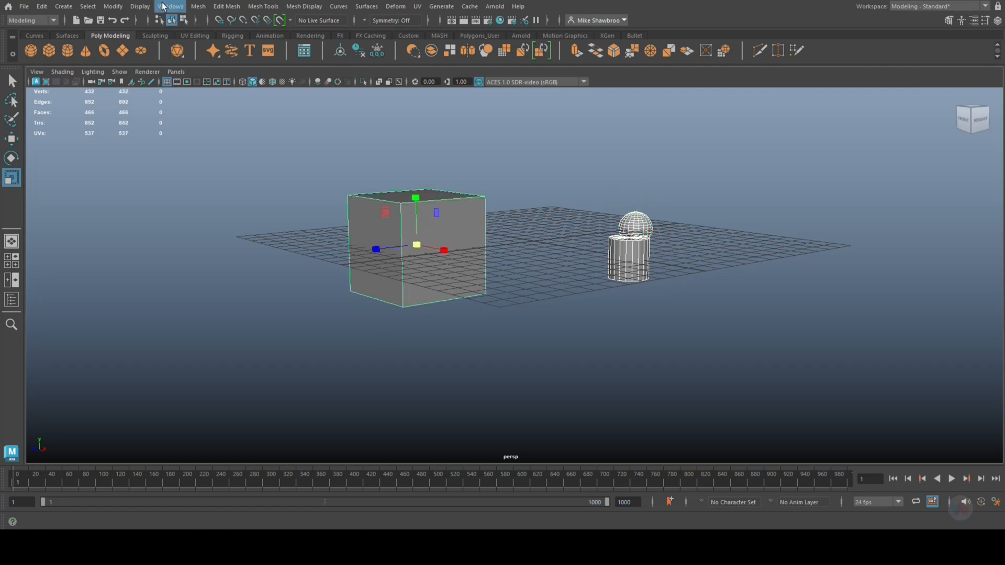
left_click(114, 6)
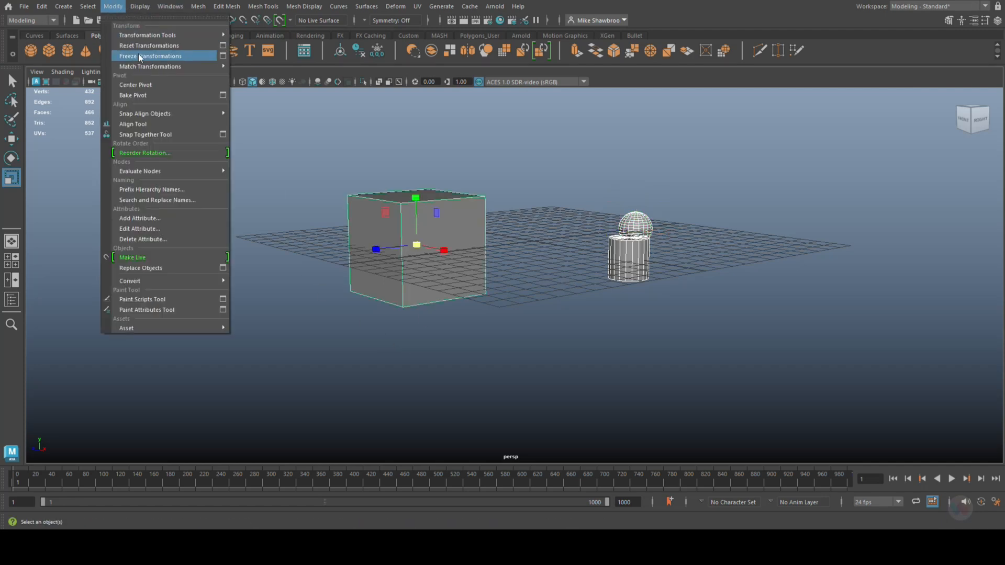
mouse_move(150, 66)
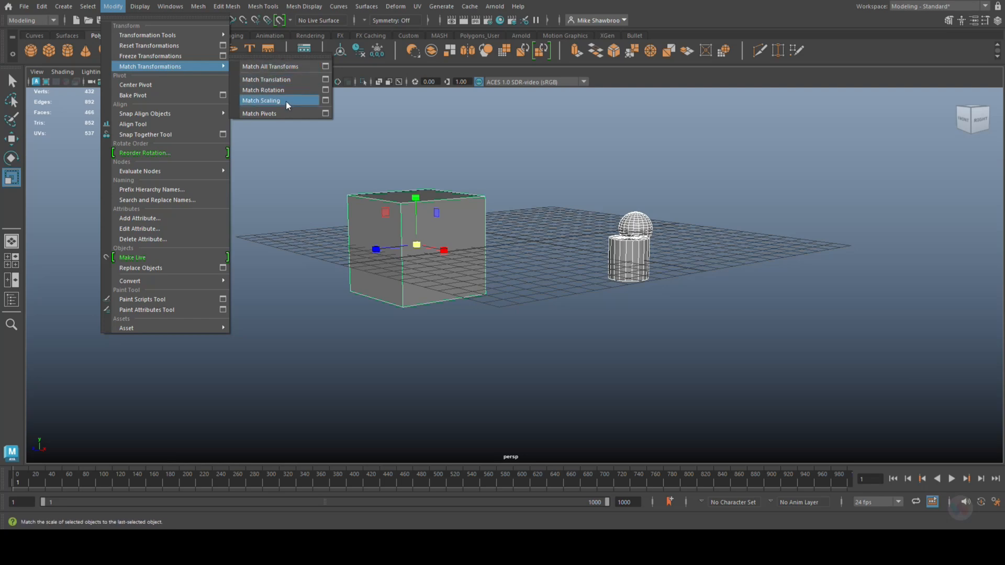
left_click(261, 100)
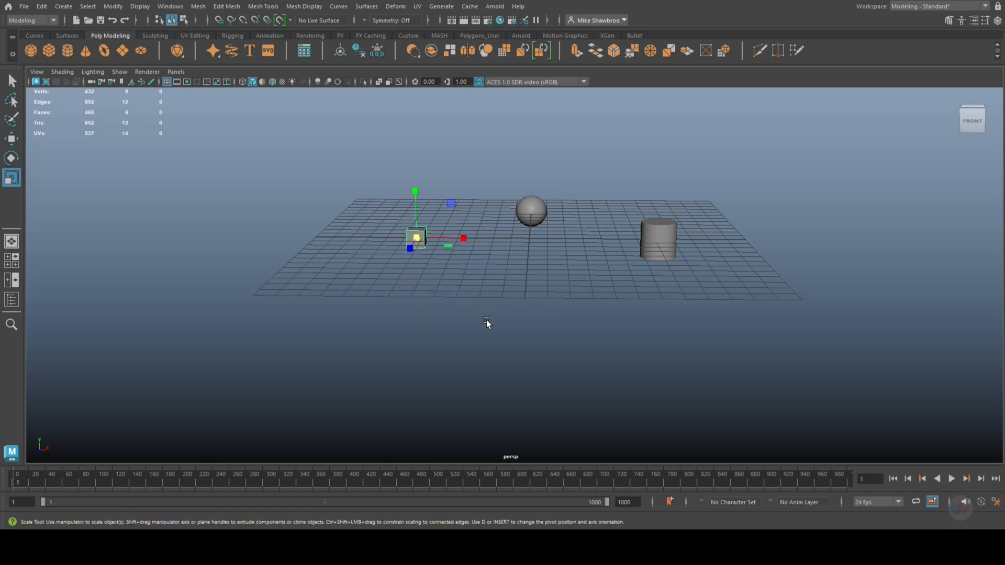
left_click(111, 20)
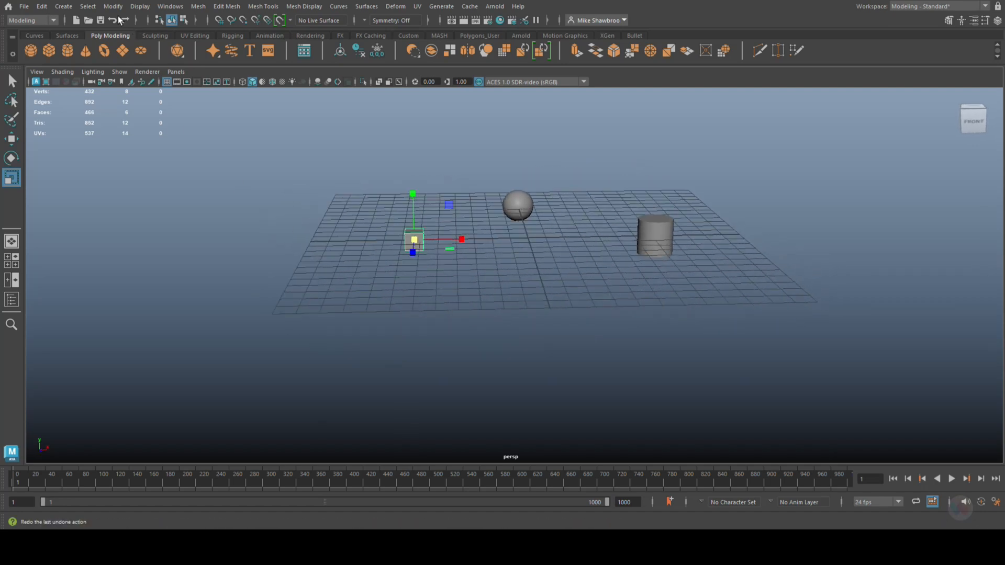
left_click(113, 6)
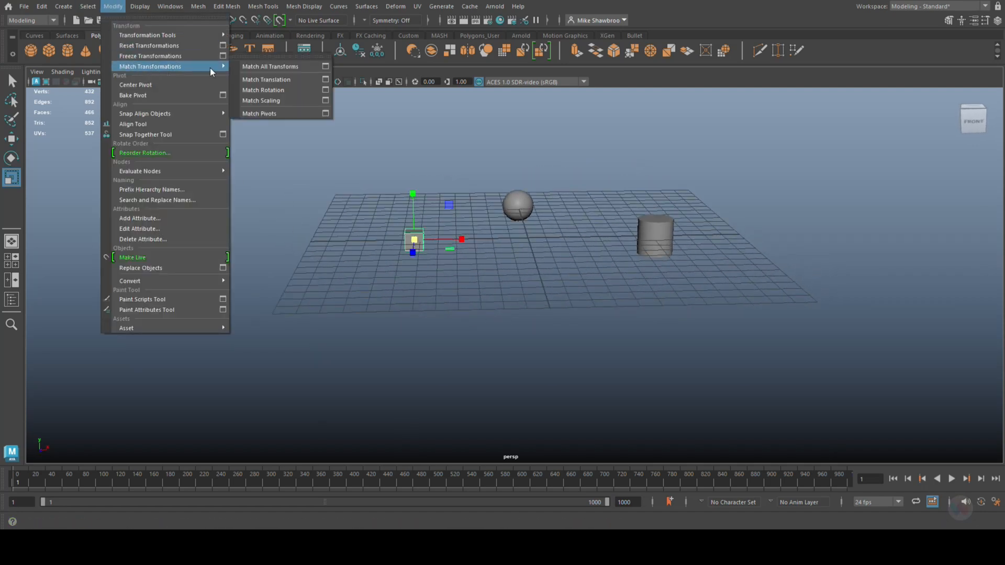
mouse_move(279, 101)
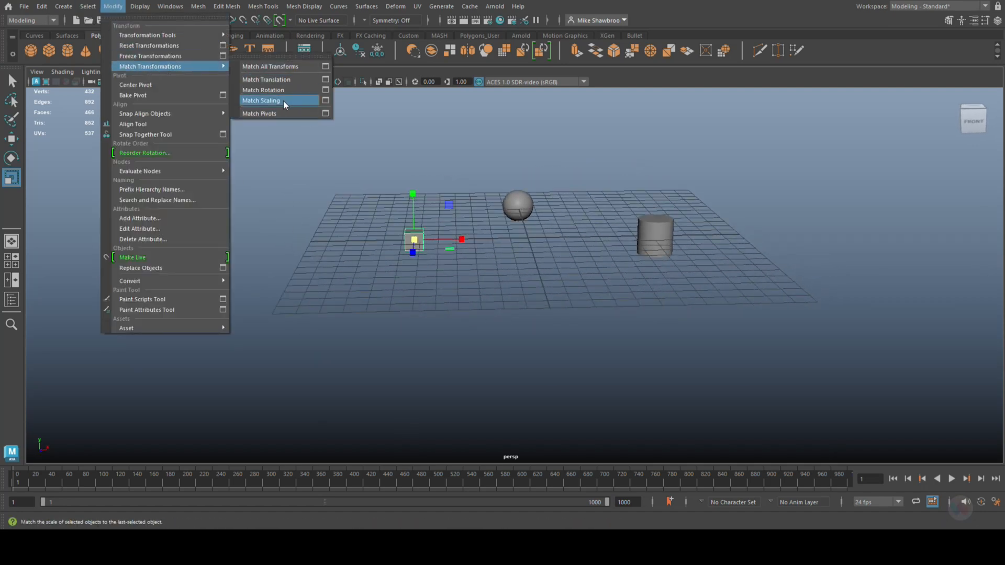
mouse_move(297, 79)
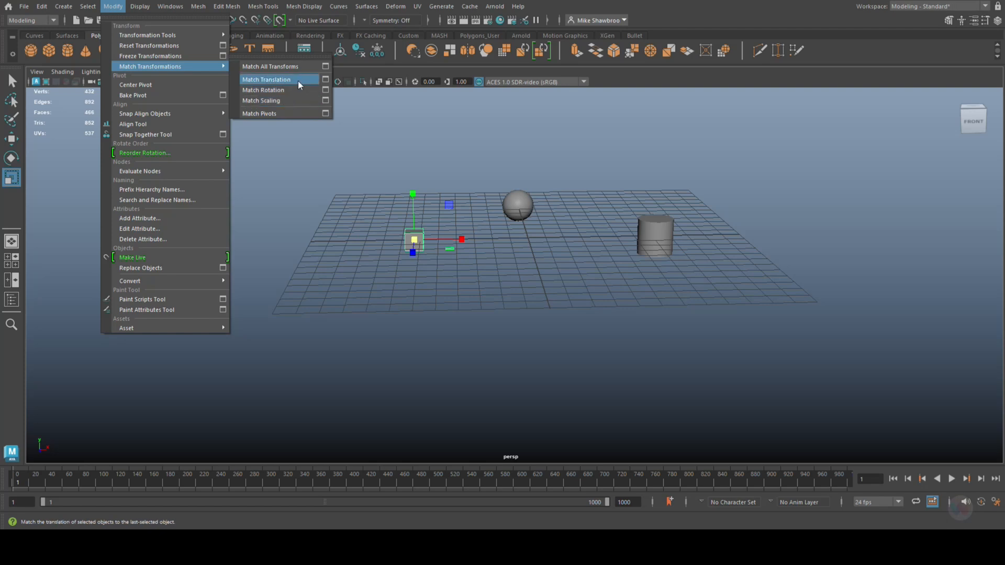
mouse_move(541, 247)
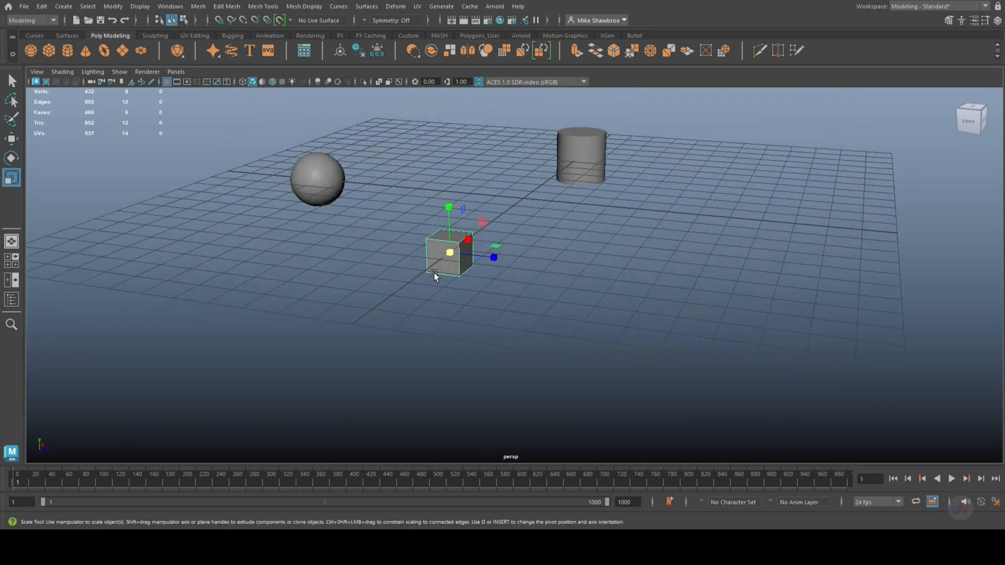
mouse_move(622, 341)
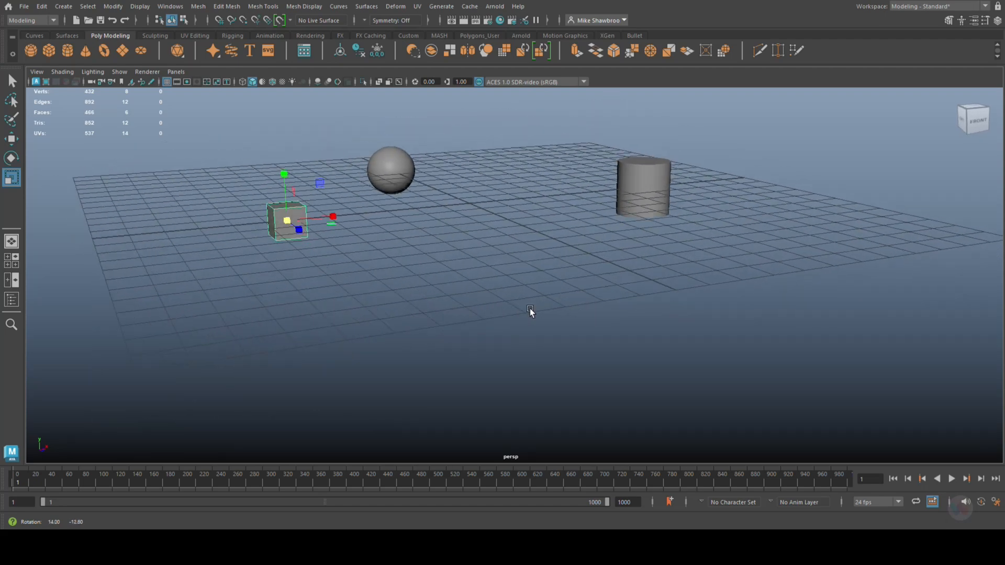
- Select the cylinder, sphere, then cube last as the match target
left_click(643, 187)
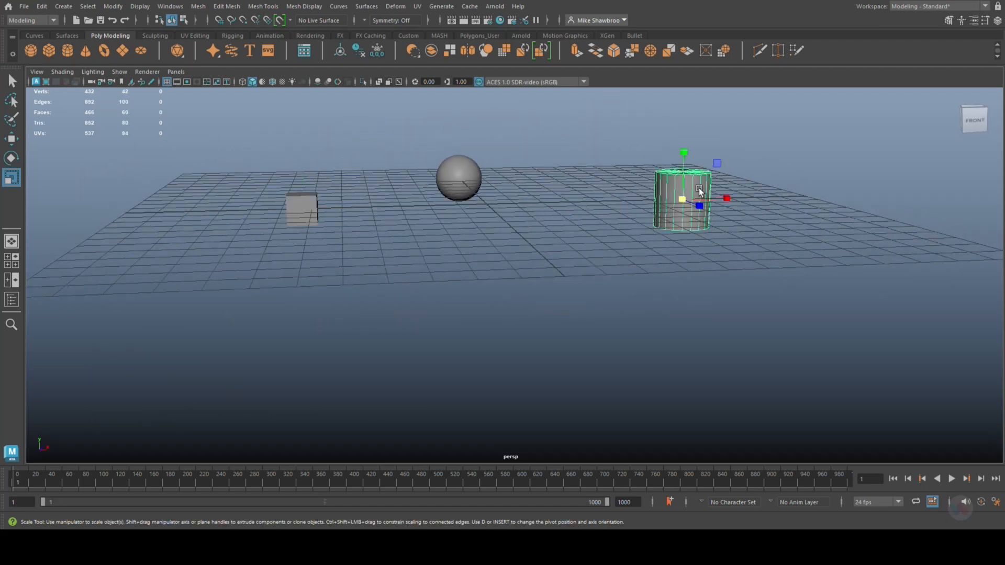
left_click(457, 175)
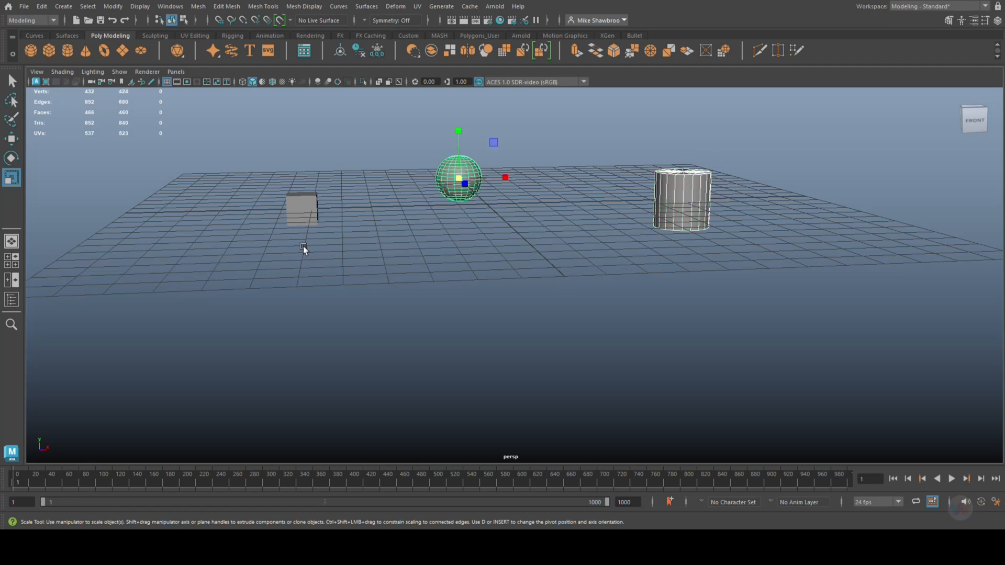
left_click(300, 207)
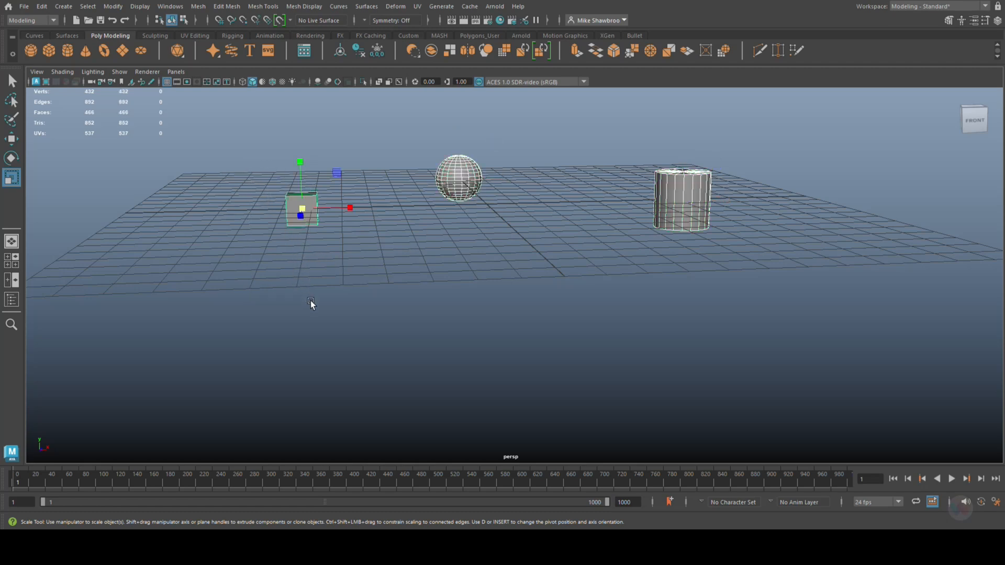
mouse_move(270, 204)
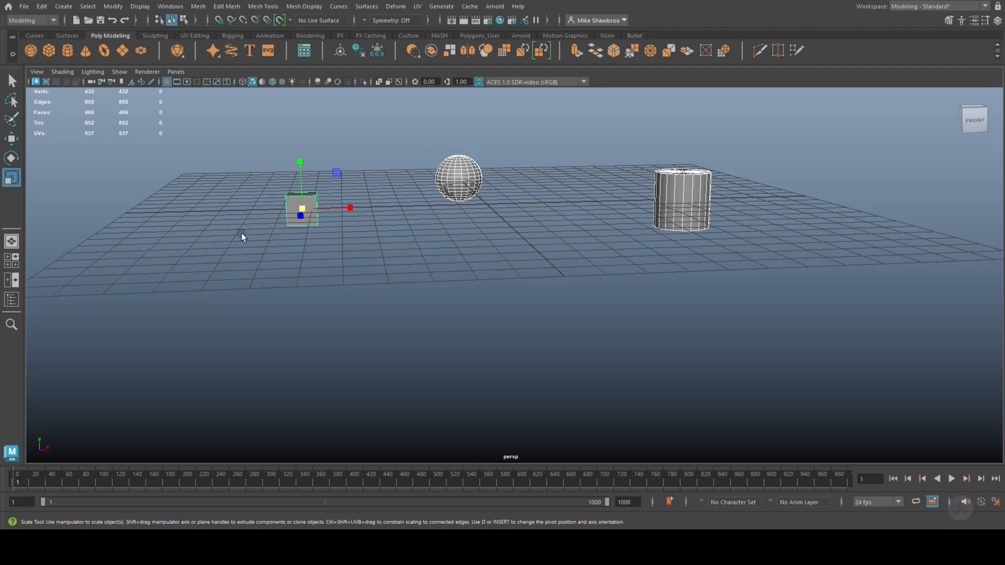
- Apply Match All Transforms so all three stack on the cube, shown in wireframe
left_click(113, 6)
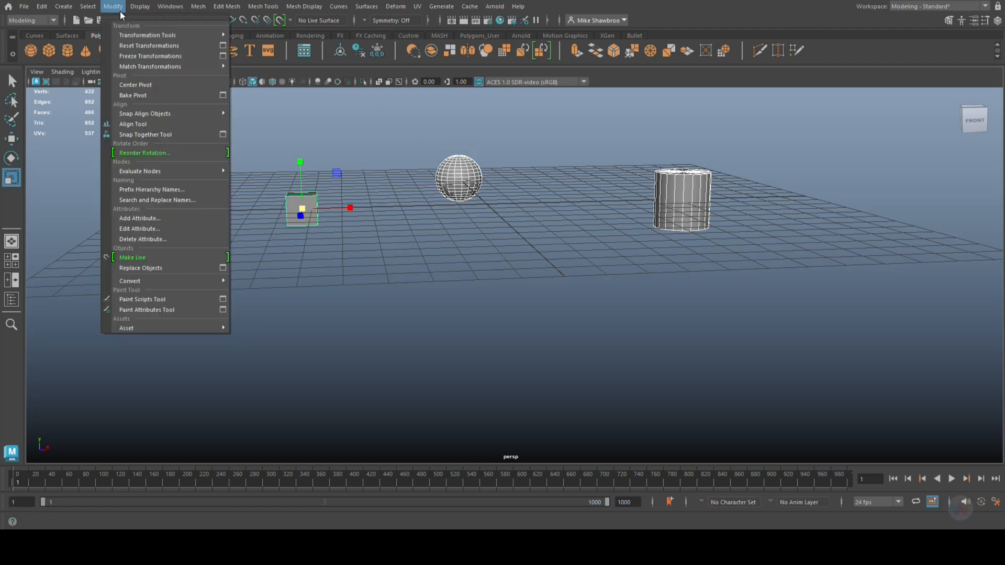
mouse_move(150, 66)
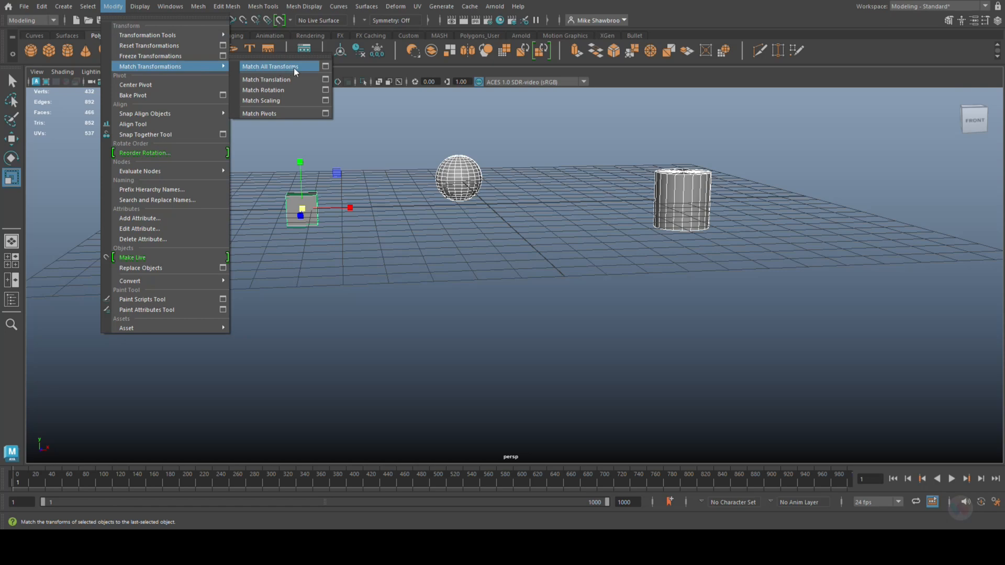
left_click(270, 66)
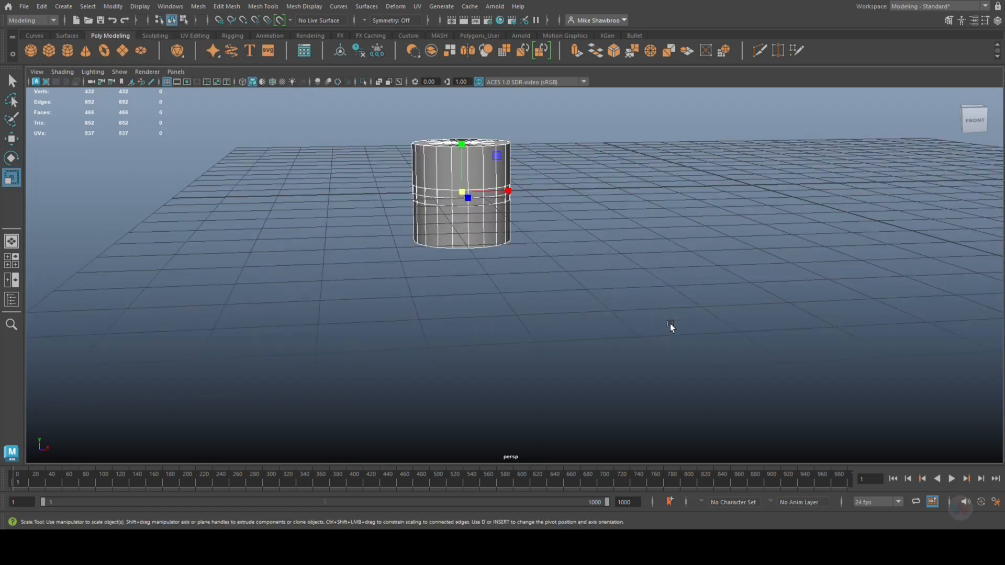
key("4")
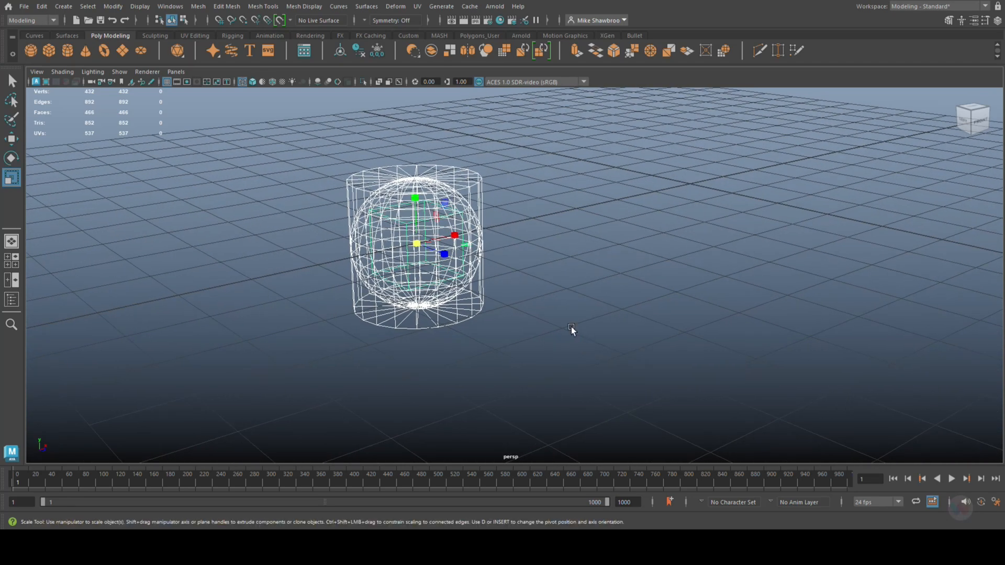
mouse_move(639, 333)
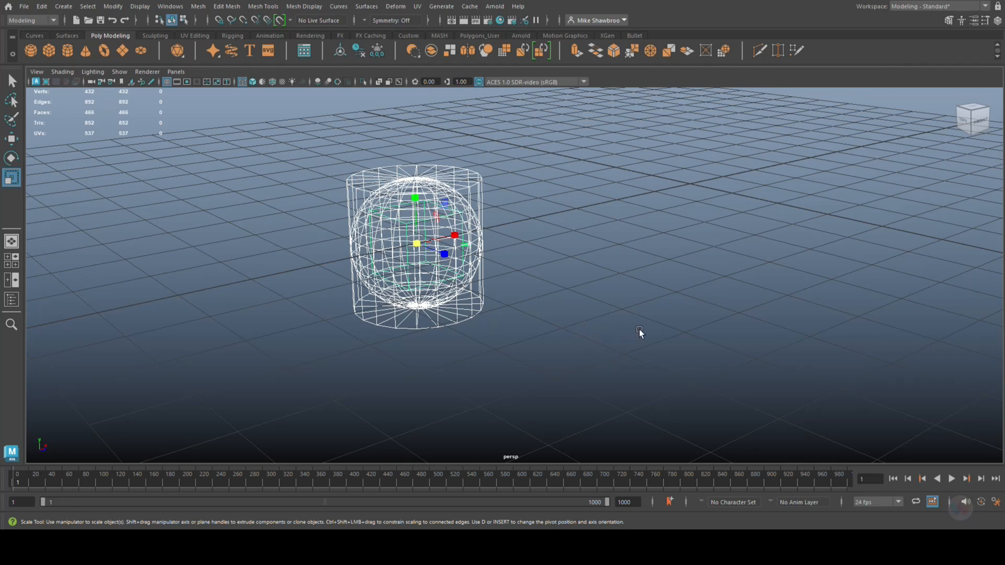
mouse_move(609, 312)
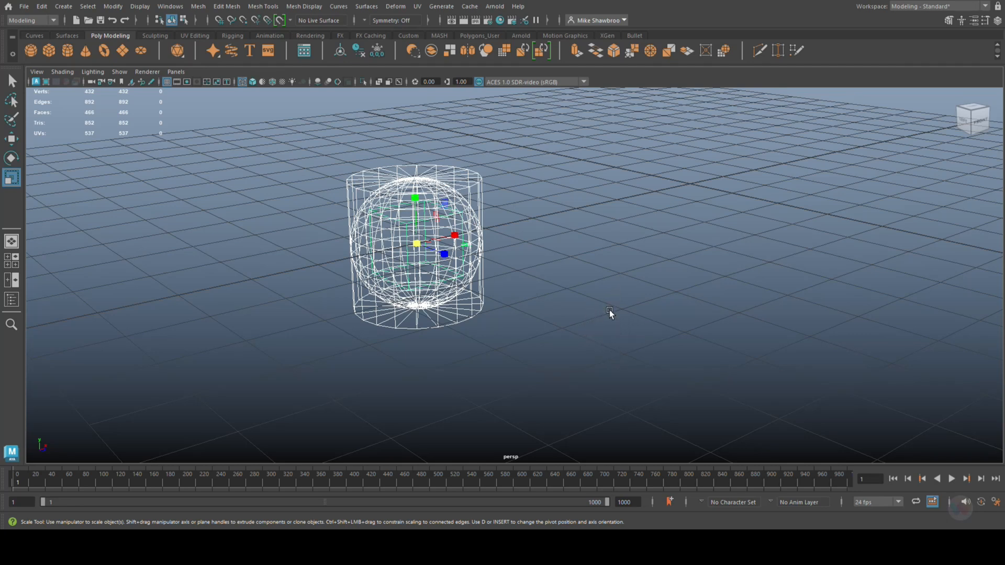
mouse_move(589, 320)
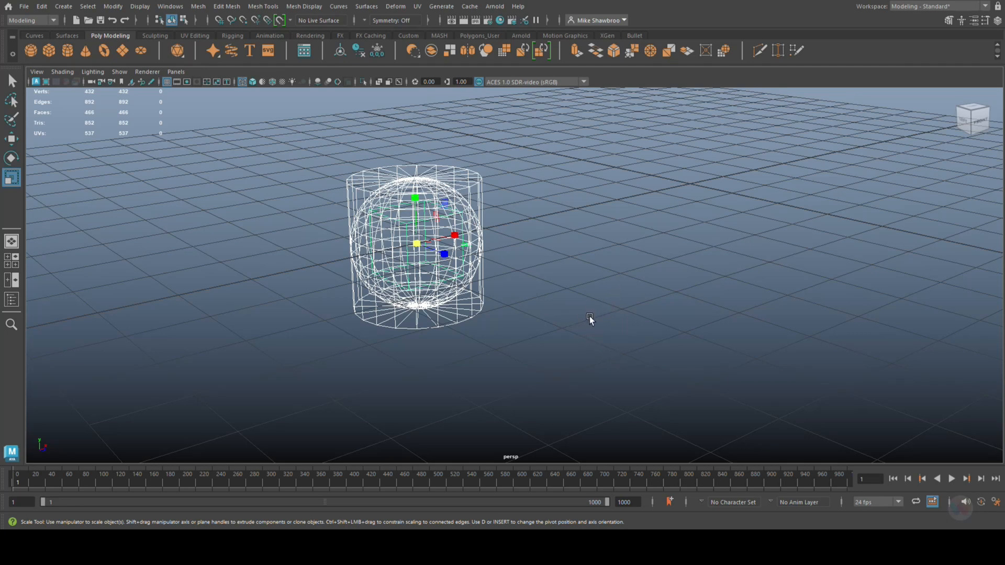
mouse_move(577, 296)
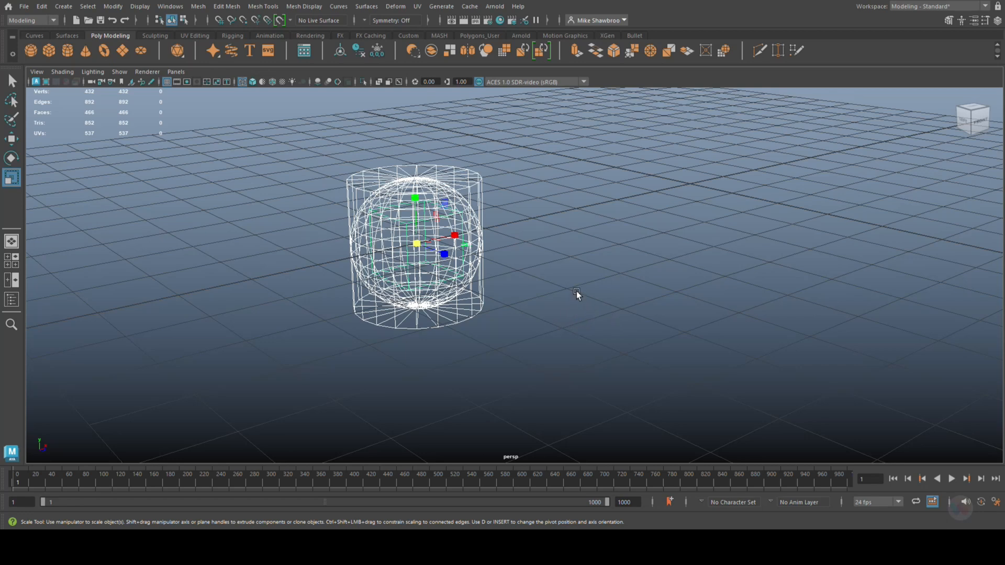
mouse_move(595, 281)
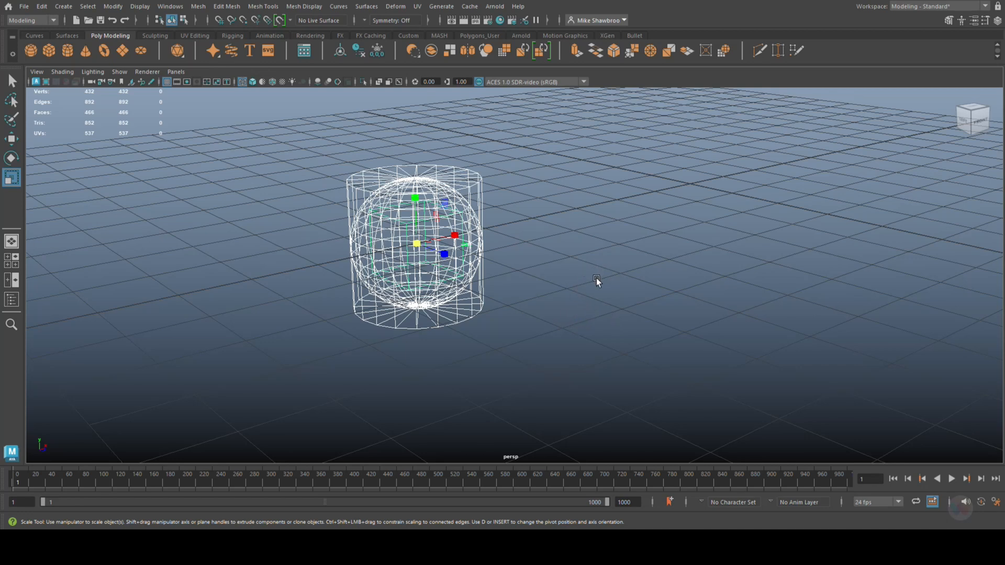
mouse_move(606, 276)
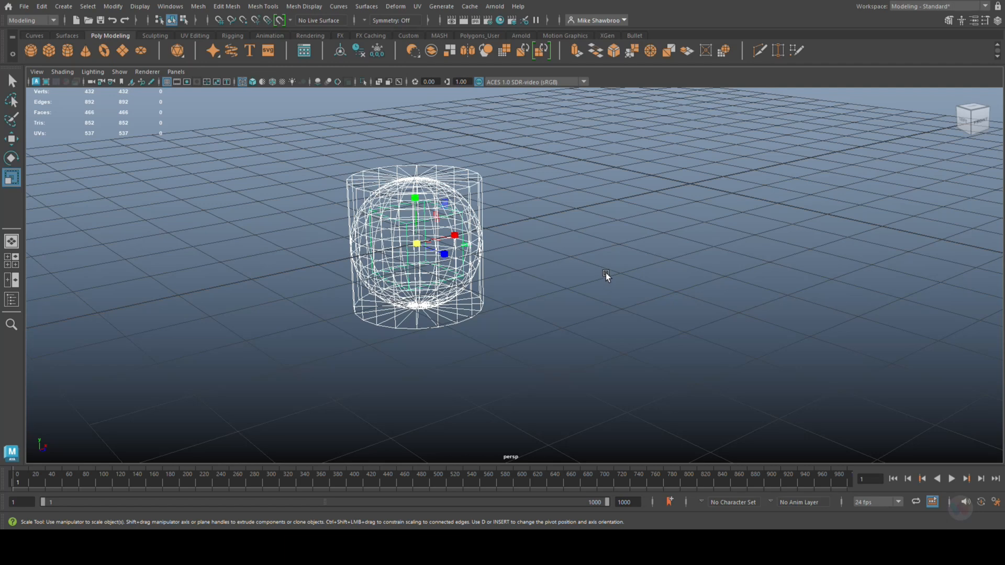
mouse_move(661, 296)
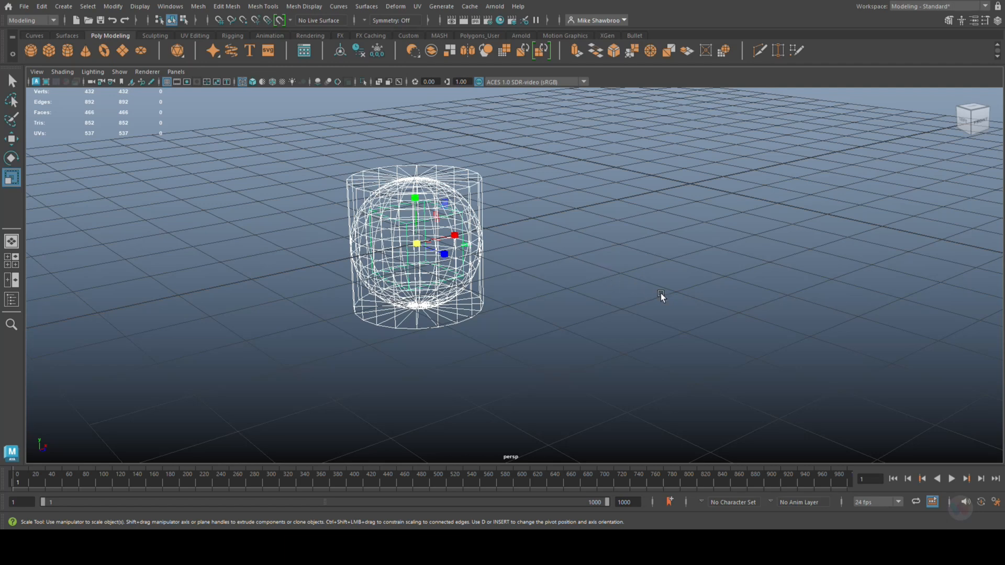
mouse_move(119, 154)
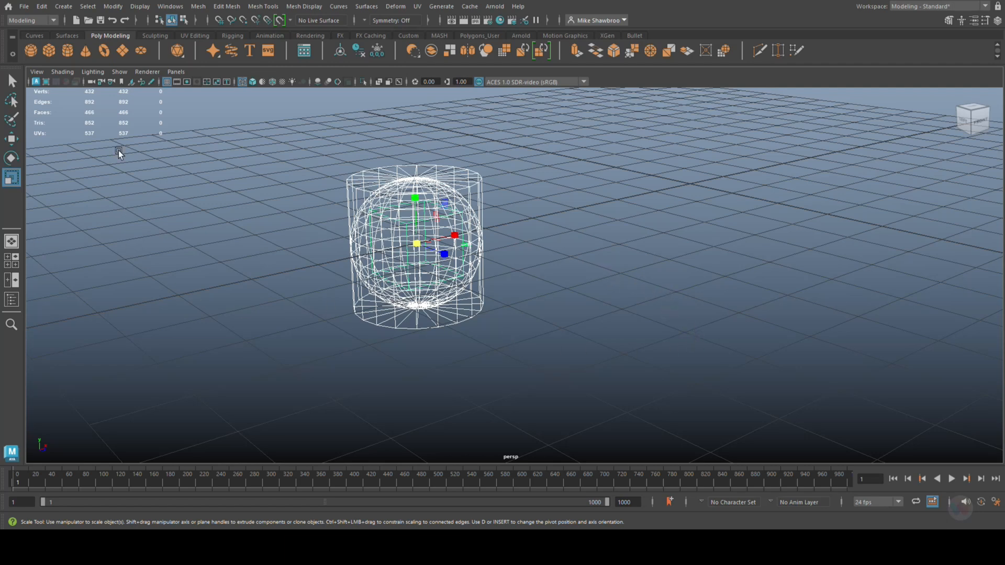
left_click(112, 6)
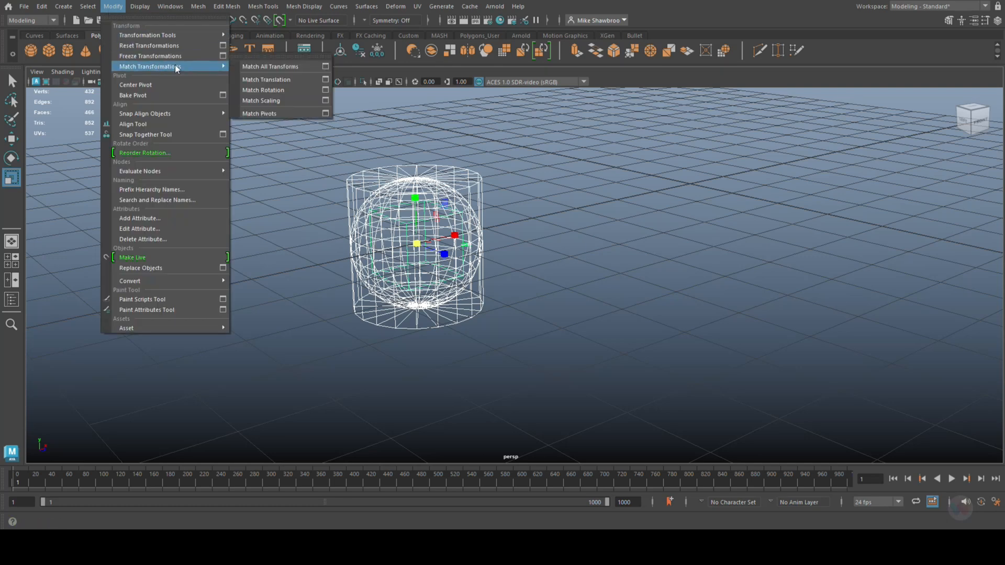
mouse_move(279, 66)
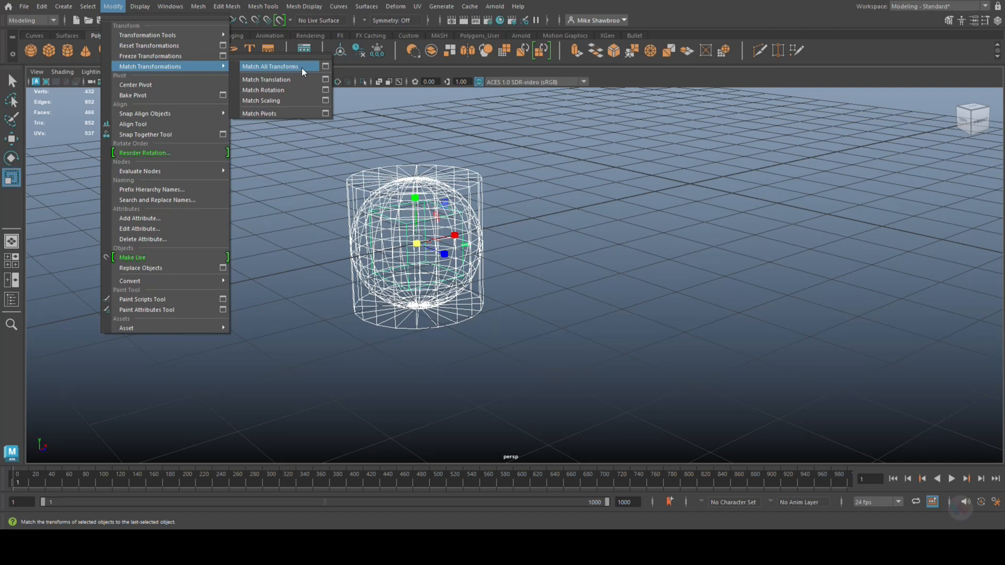
mouse_move(575, 267)
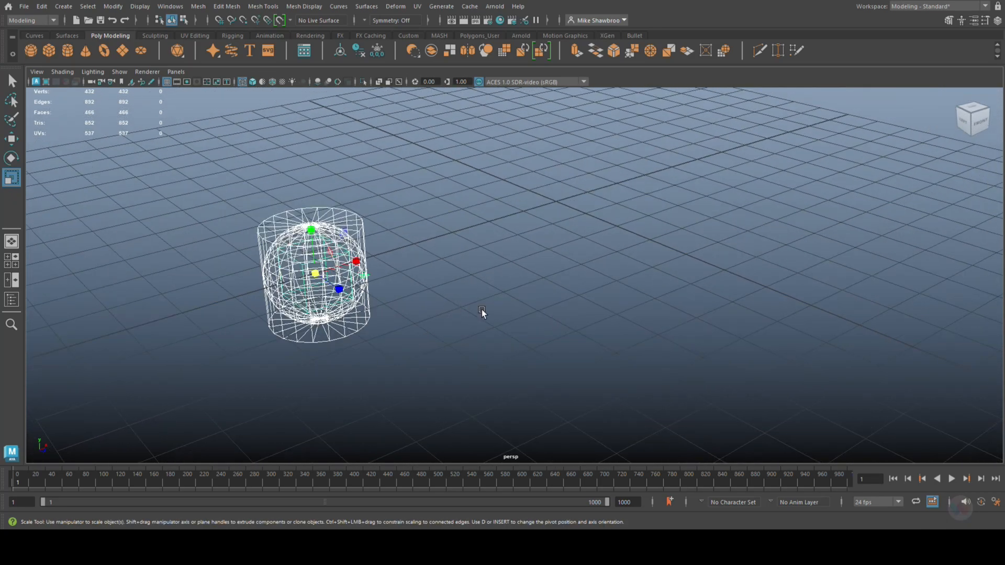
mouse_move(539, 341)
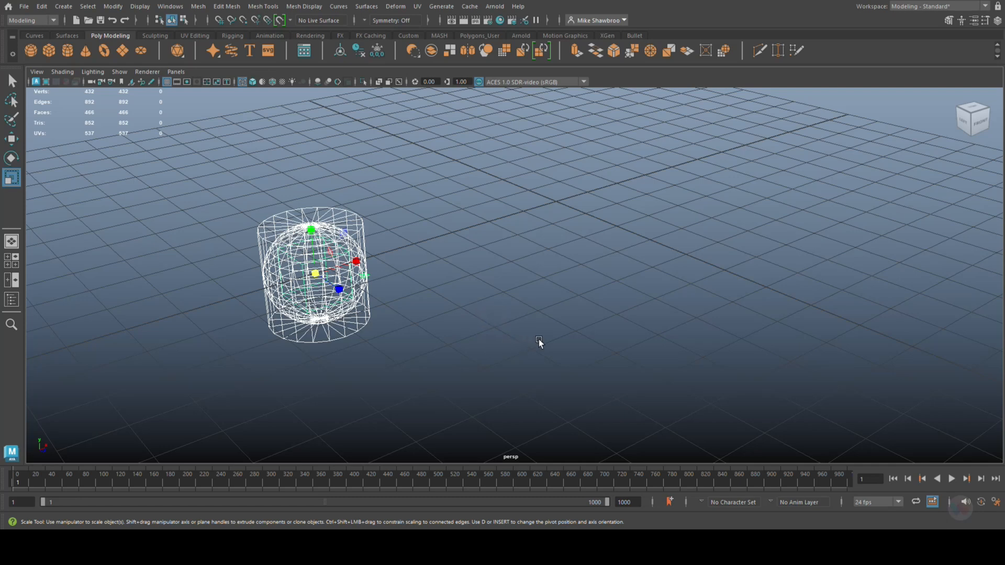
mouse_move(548, 322)
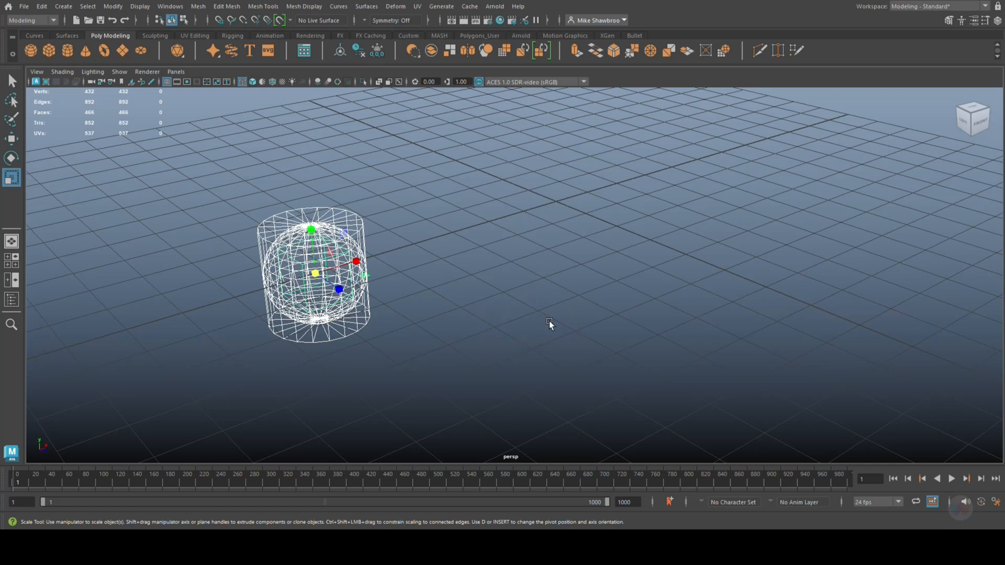
mouse_move(669, 280)
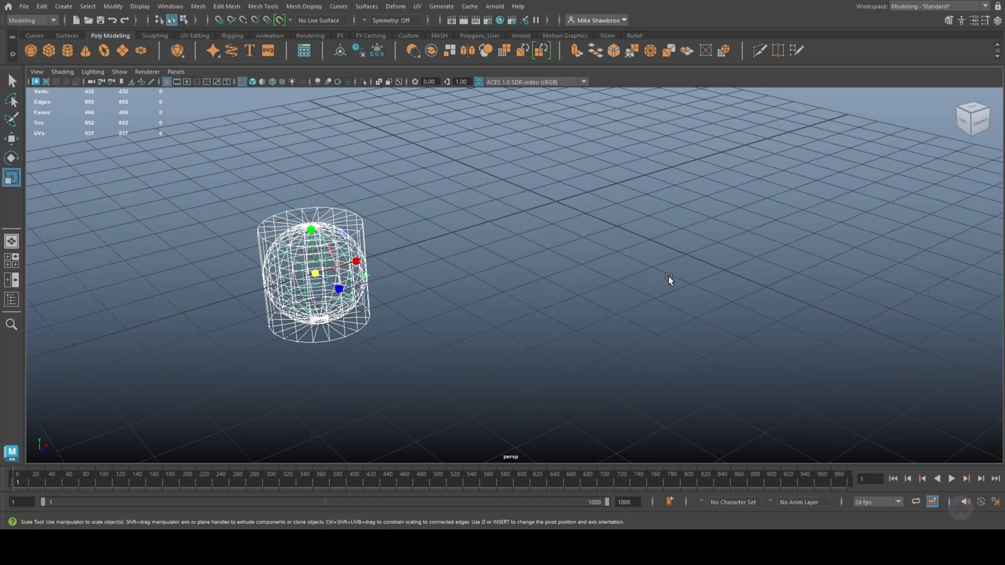